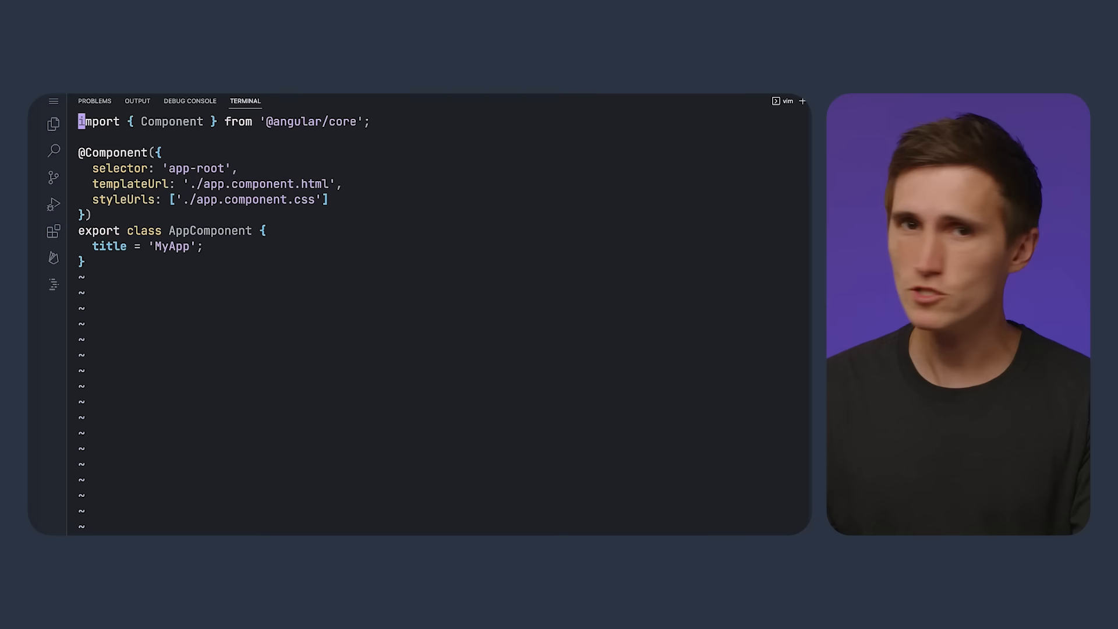
{"action": "type", "text": "// Look I'm using VIM!"}
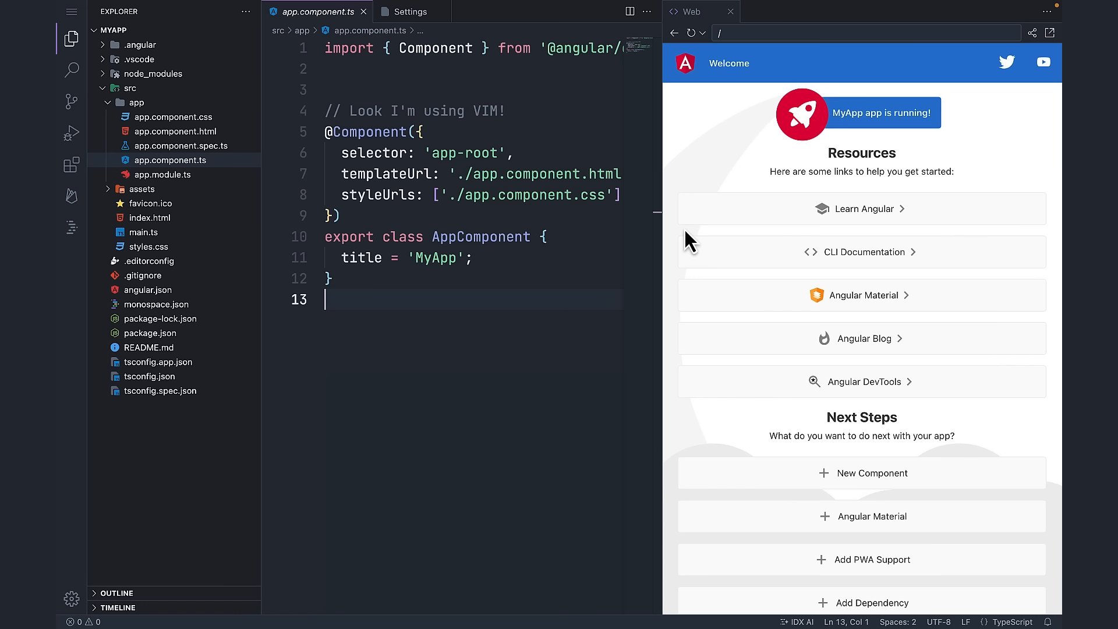
{"action": "mouse_move", "coordinate": [791, 202]}
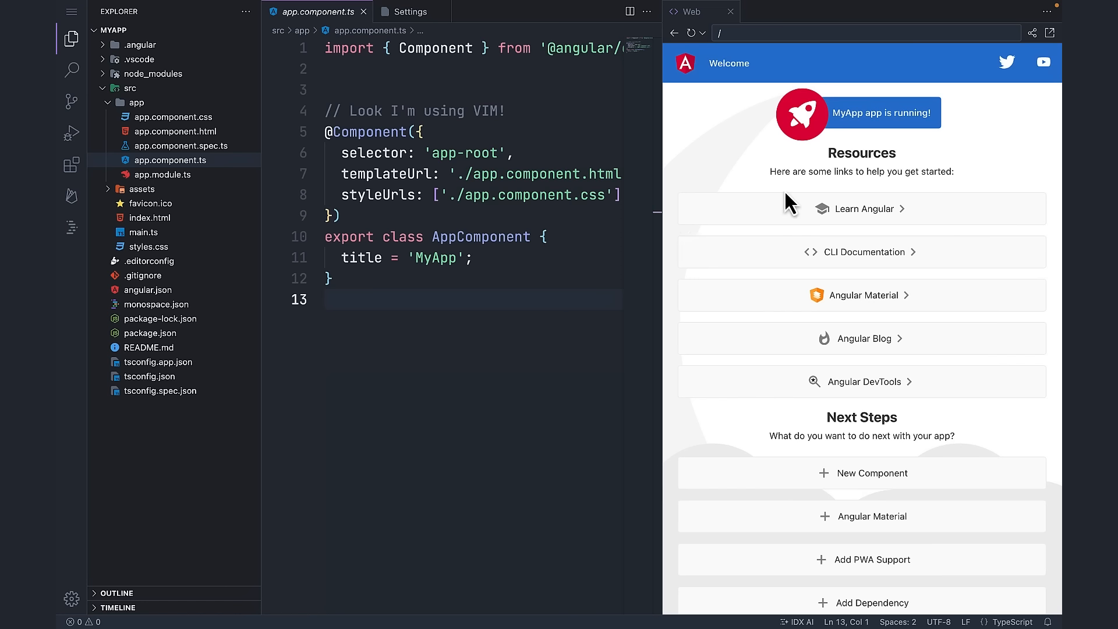
{"action": "mouse_move", "coordinate": [872, 181]}
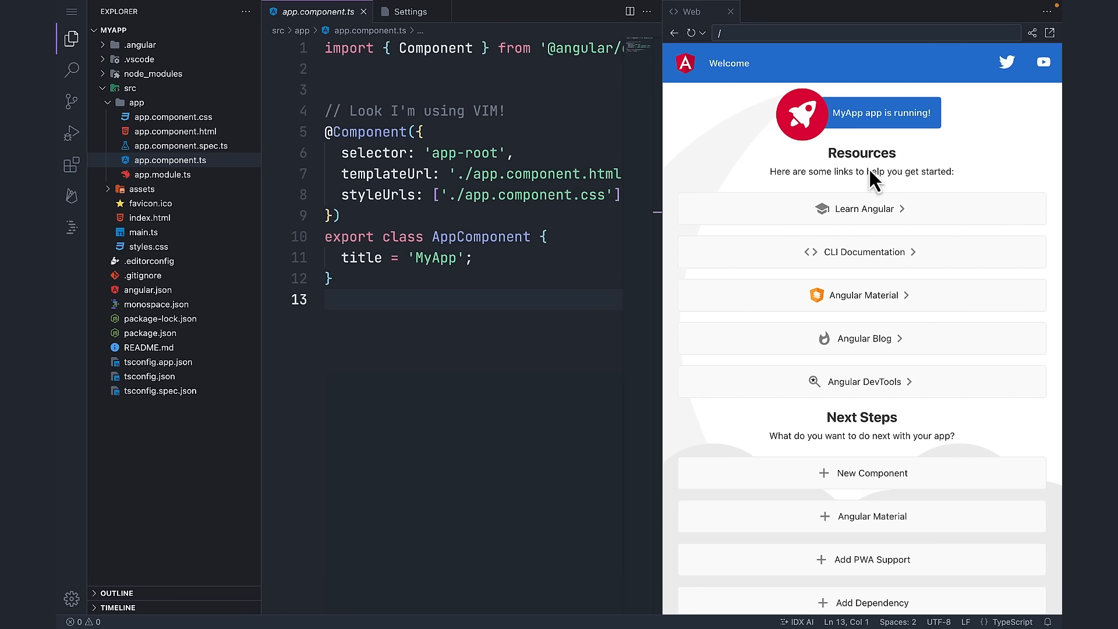
{"action": "mouse_move", "coordinate": [786, 165]}
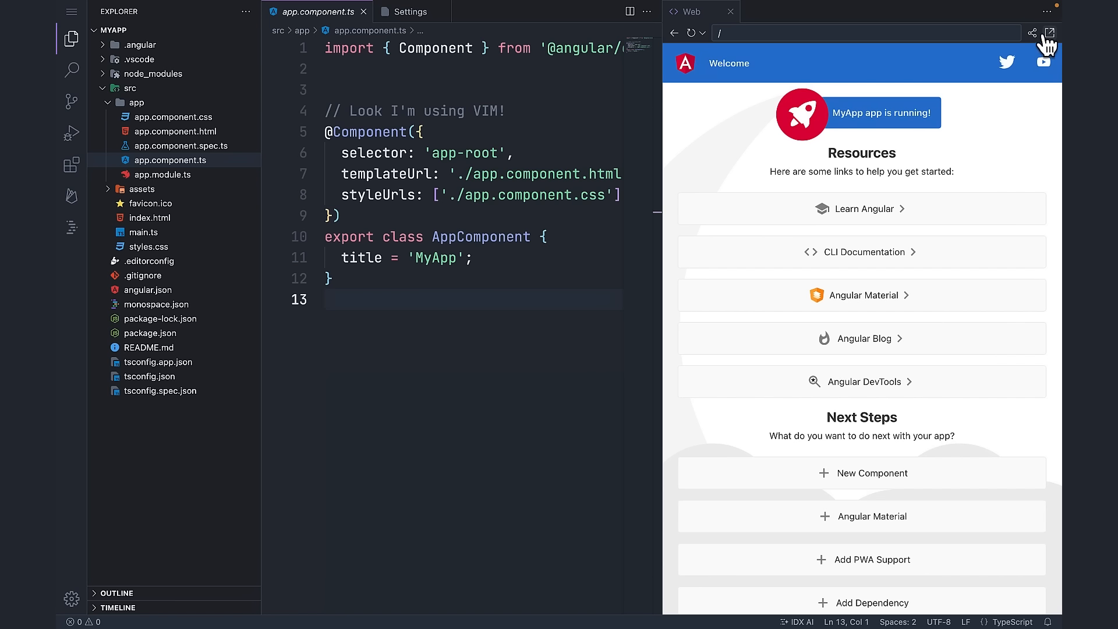
Open the app preview in a separate browser tab and change the greeting to 'Welcome!!!'
{"action": "left_click", "coordinate": [1050, 30]}
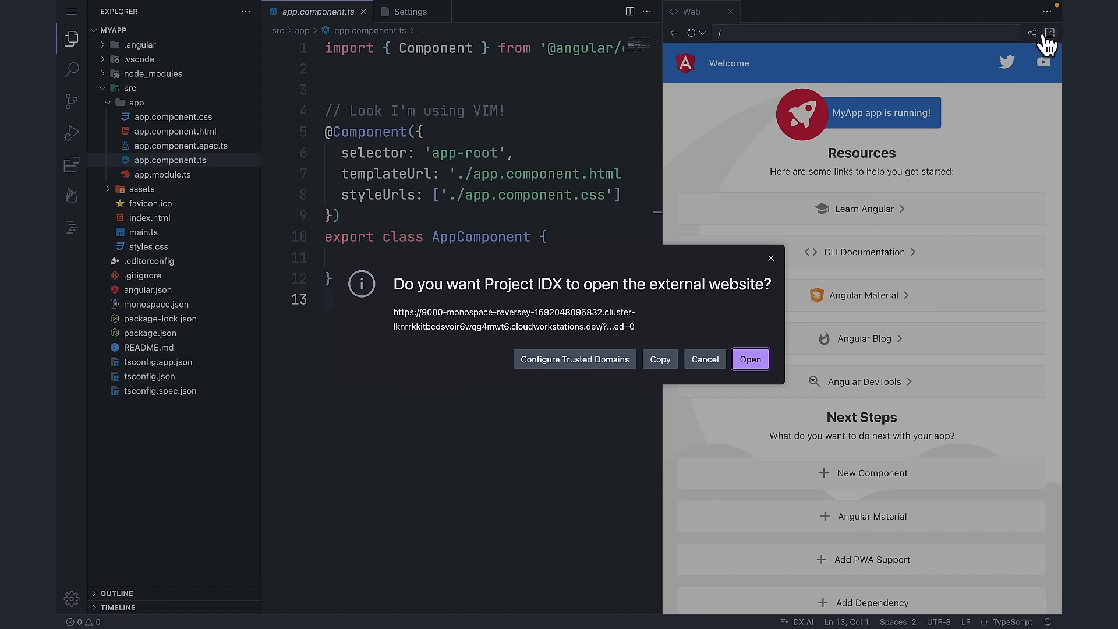
{"action": "mouse_move", "coordinate": [750, 359]}
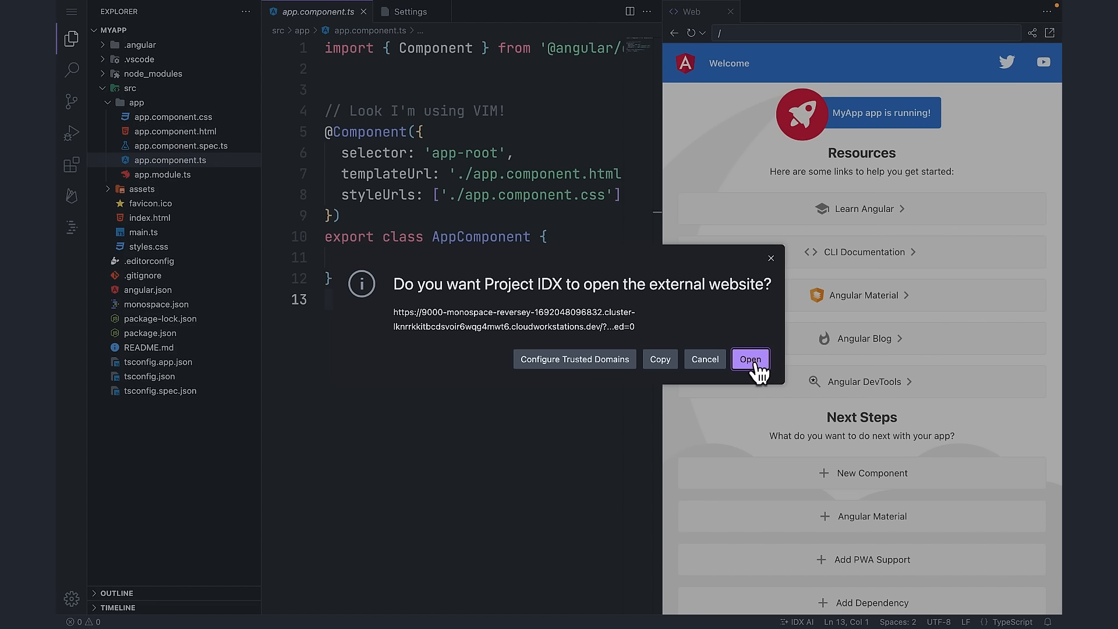
{"action": "left_click", "coordinate": [750, 359]}
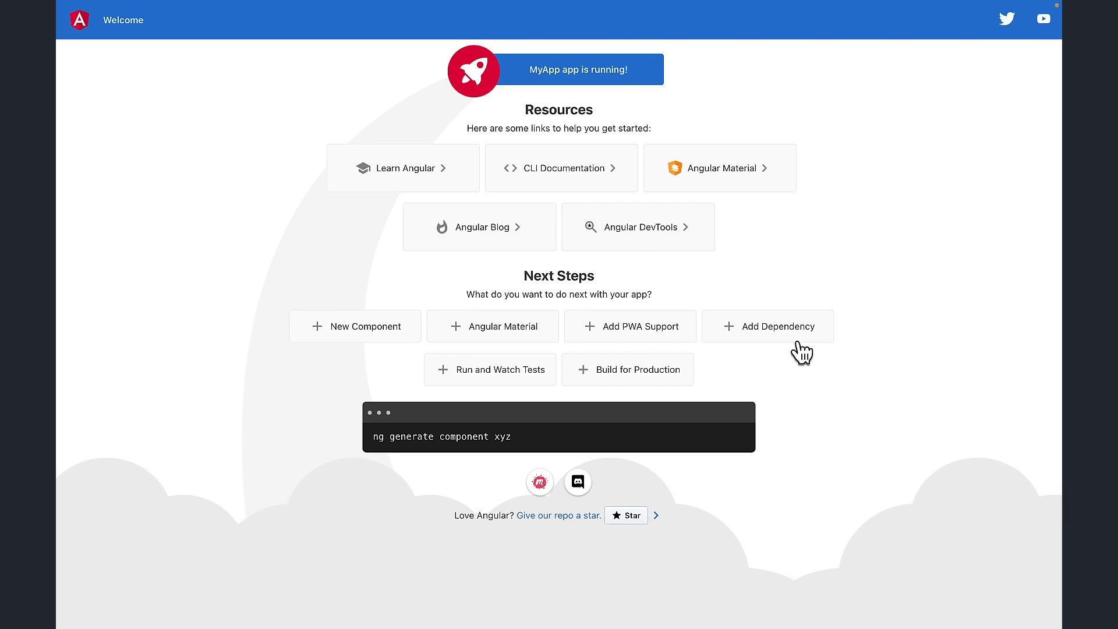
{"action": "key", "text": "F12"}
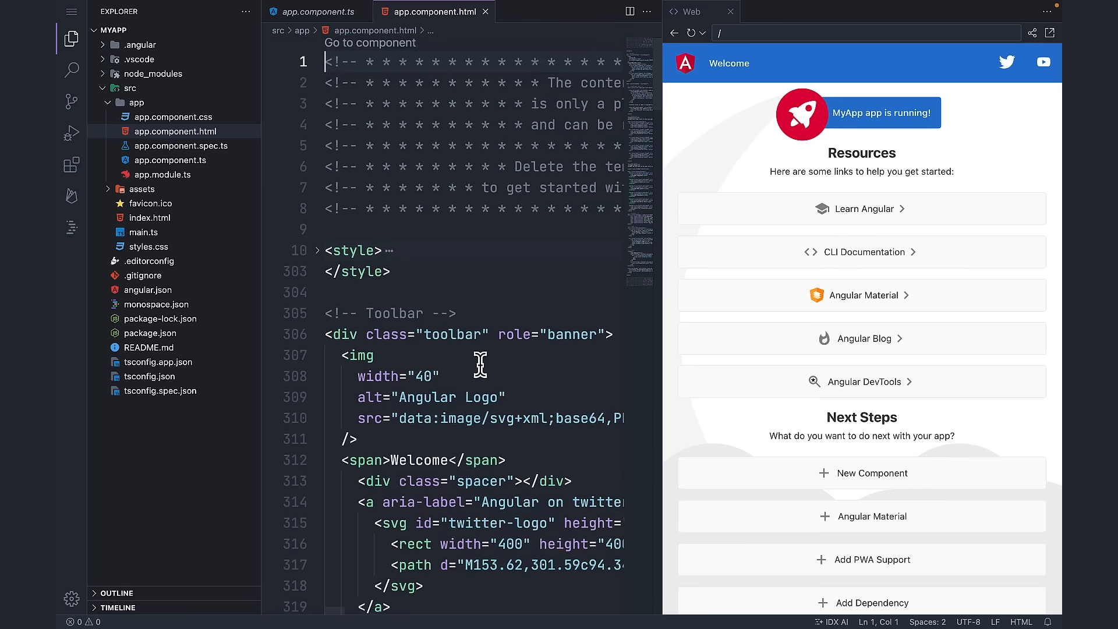
{"action": "type", "text": "!!"}
{"action": "type", "text": "npm i"}
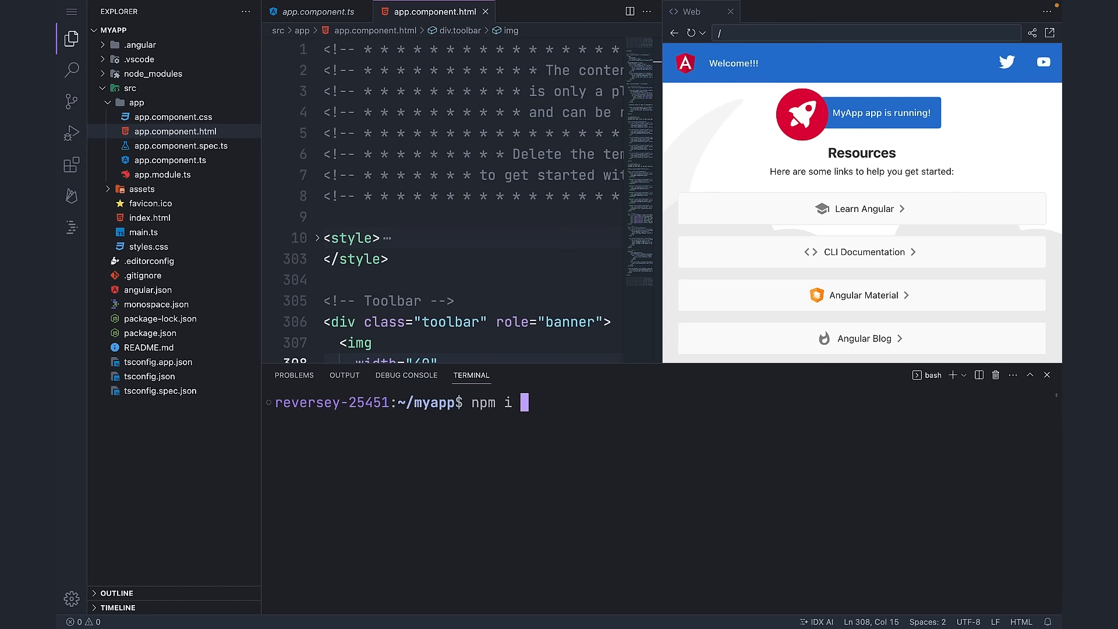
Install prettier as a dev dependency and the Prettier - Code formatter extension, then format the template
{"action": "type", "text": "-D prettier"}
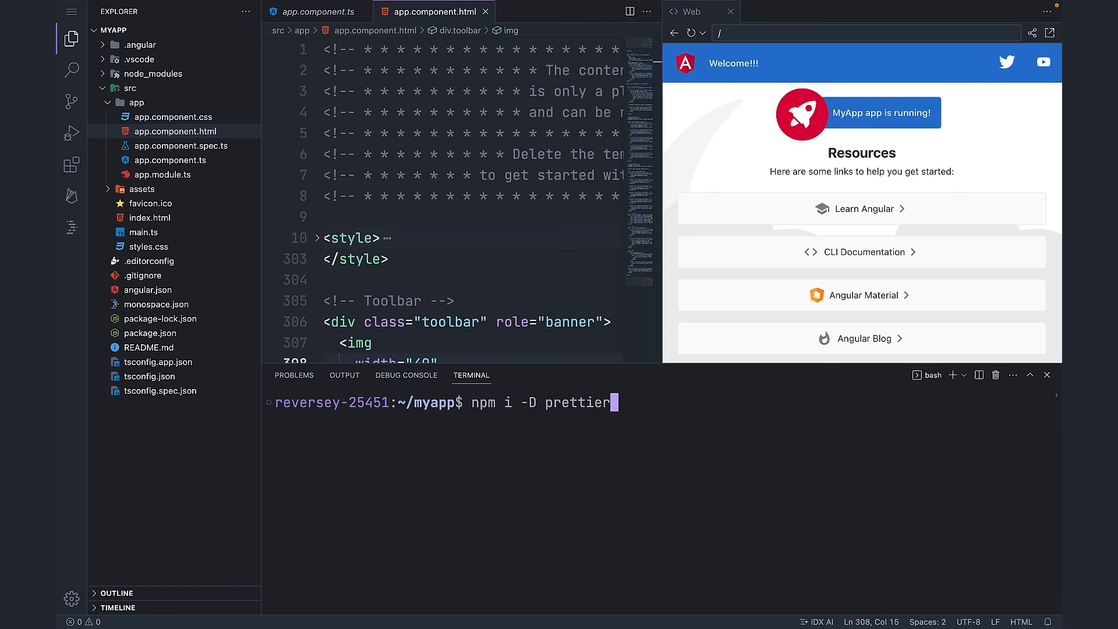
{"action": "key", "text": "Enter"}
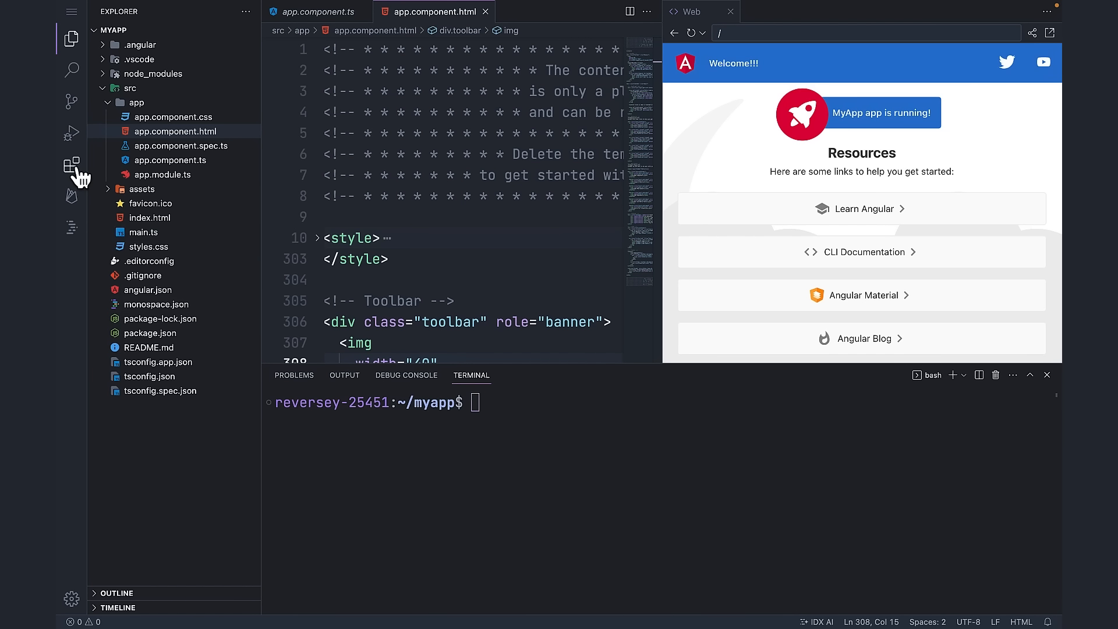
{"action": "left_click", "coordinate": [71, 164]}
{"action": "type", "text": "Prettier"}
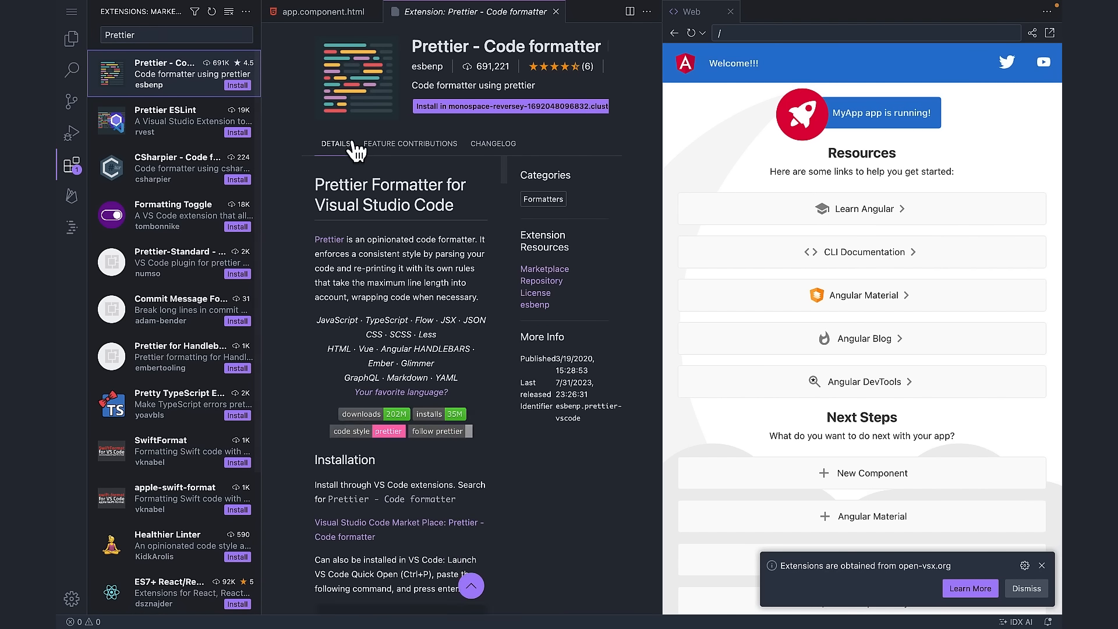
{"action": "left_click", "coordinate": [510, 106]}
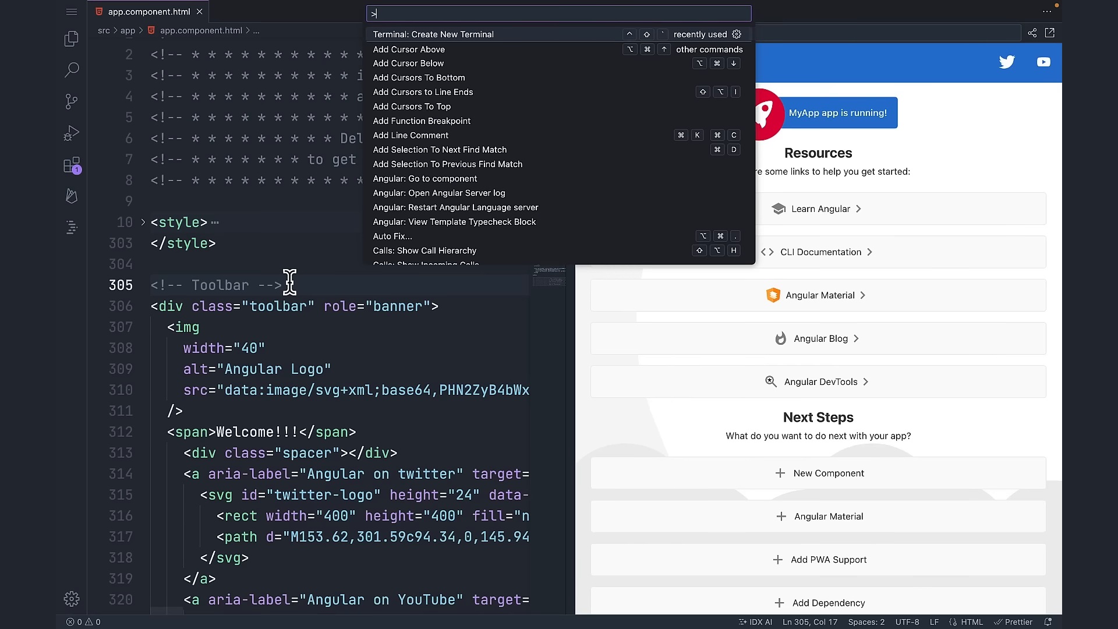
{"action": "type", "text": "Format"}
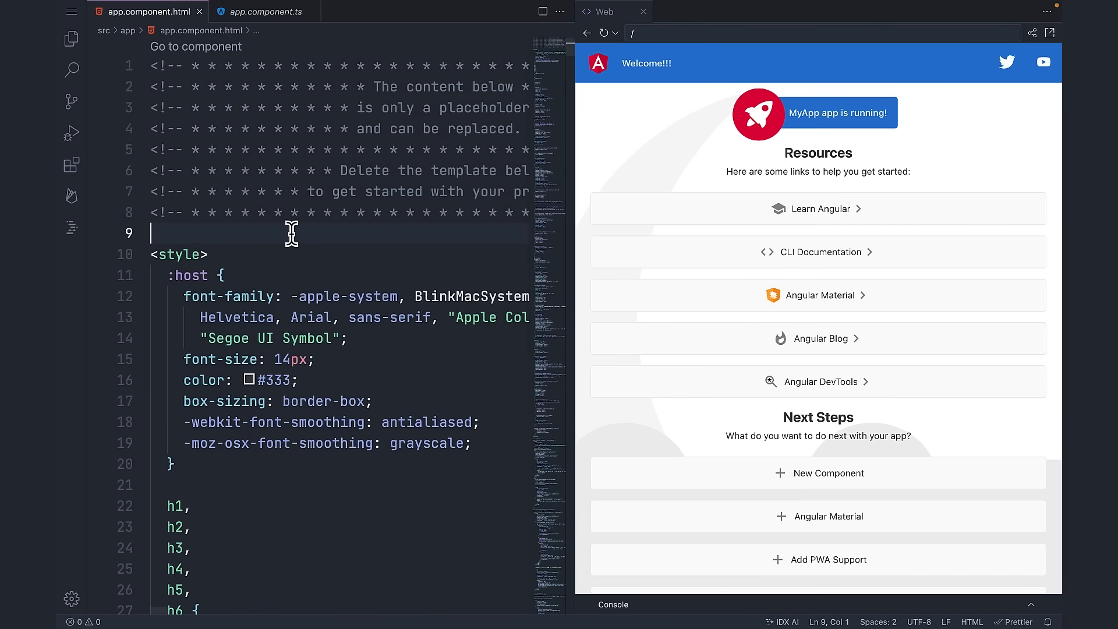
Replace the template with a styled container holding an input and div showing 'A string'
{"action": "key", "text": "Ctrl+a"}
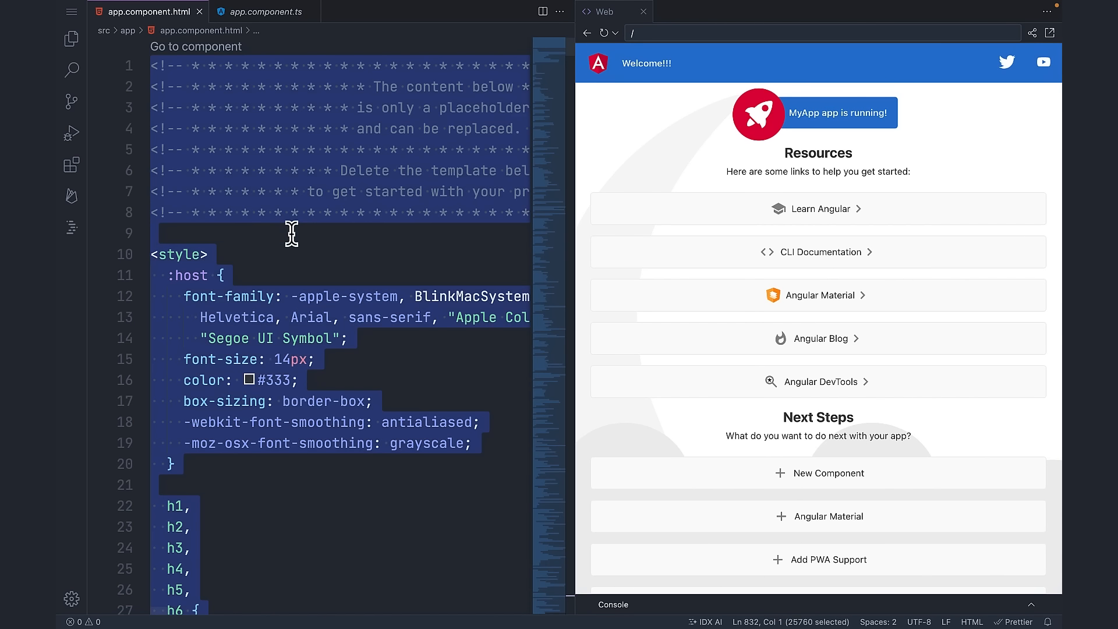
{"action": "key", "text": "Delete"}
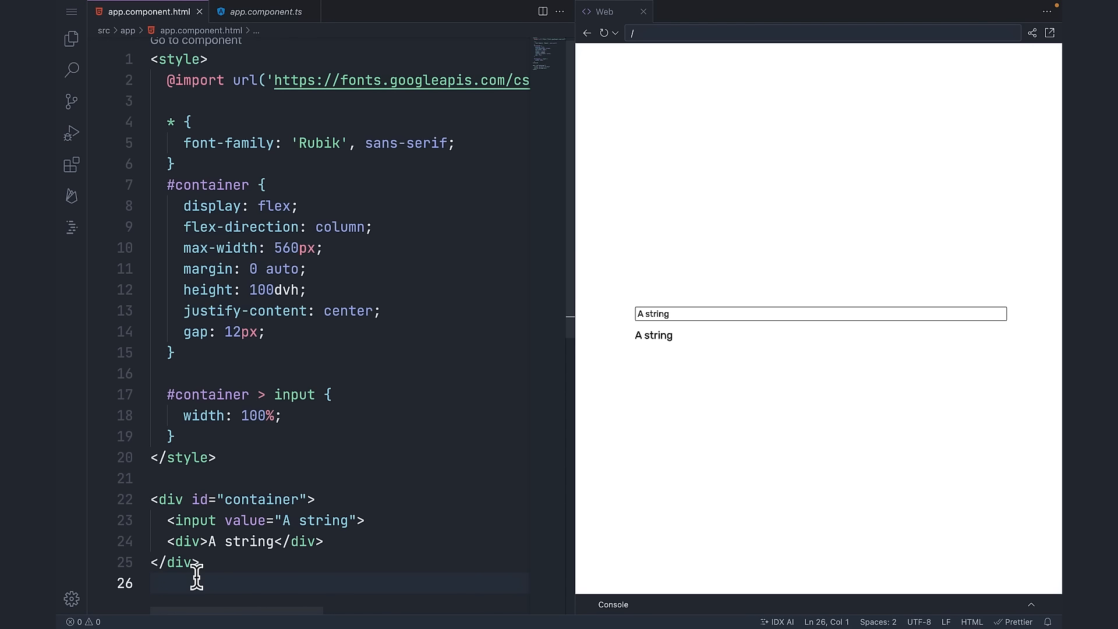
{"action": "scroll", "scroll_direction": "down", "scroll_amount": 3}
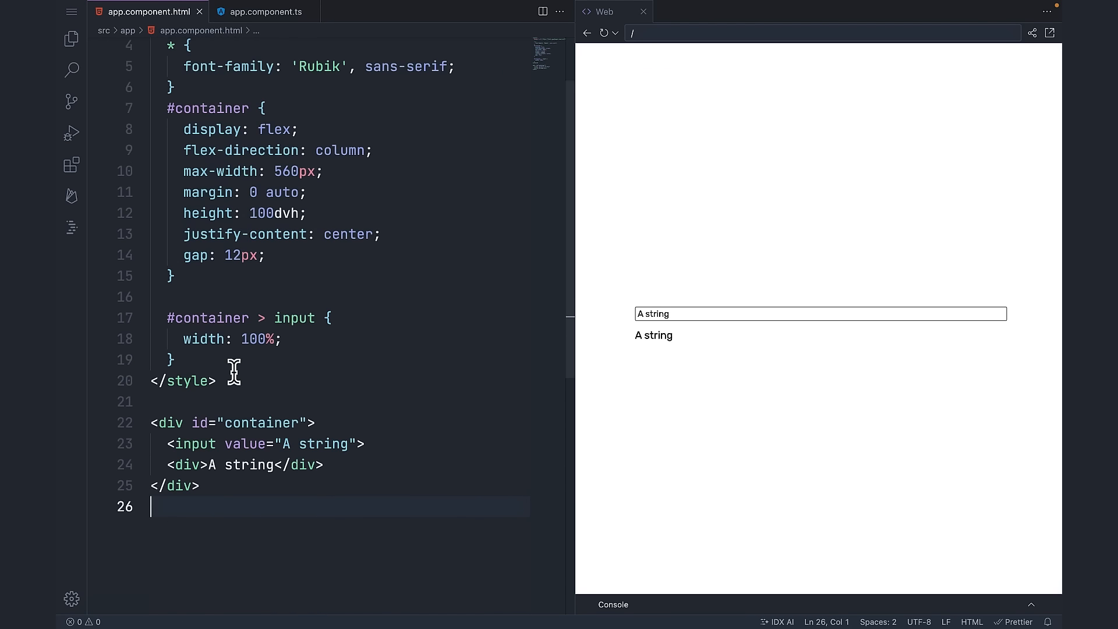
{"action": "left_click", "coordinate": [71, 227]}
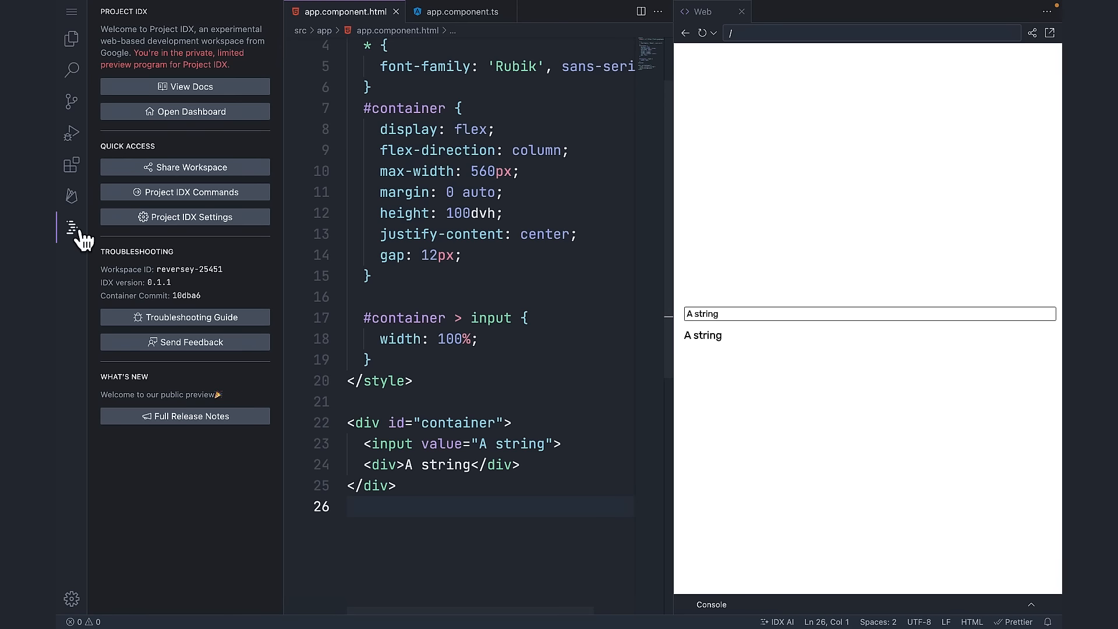
Tick Enable Codebase Indexing in Project IDX Settings, then close the settings
{"action": "left_click", "coordinate": [185, 217]}
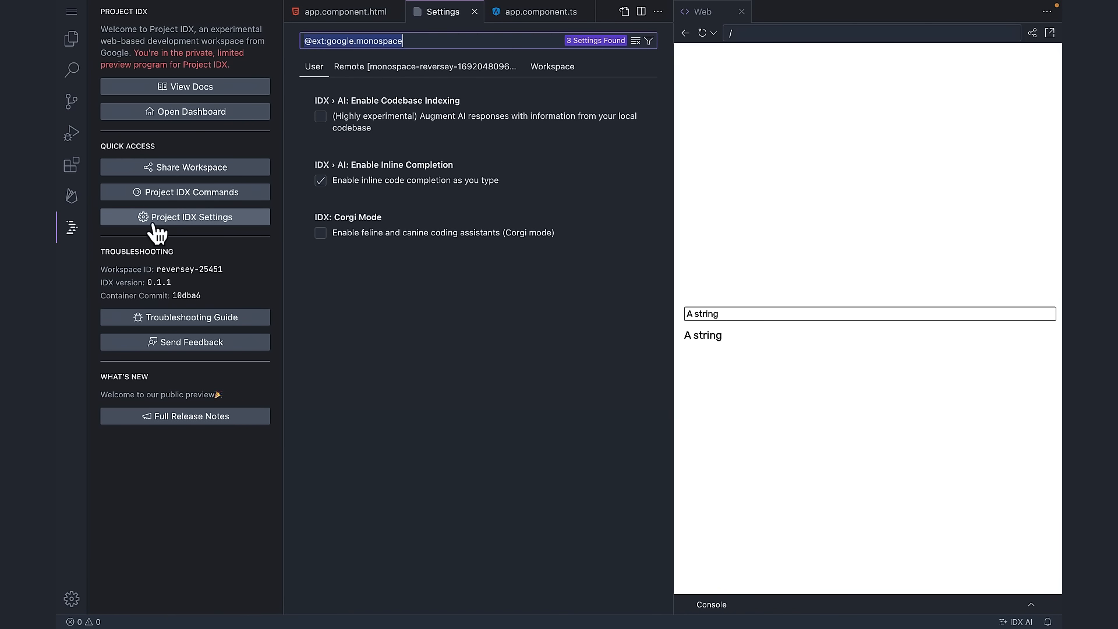
{"action": "left_click", "coordinate": [320, 115]}
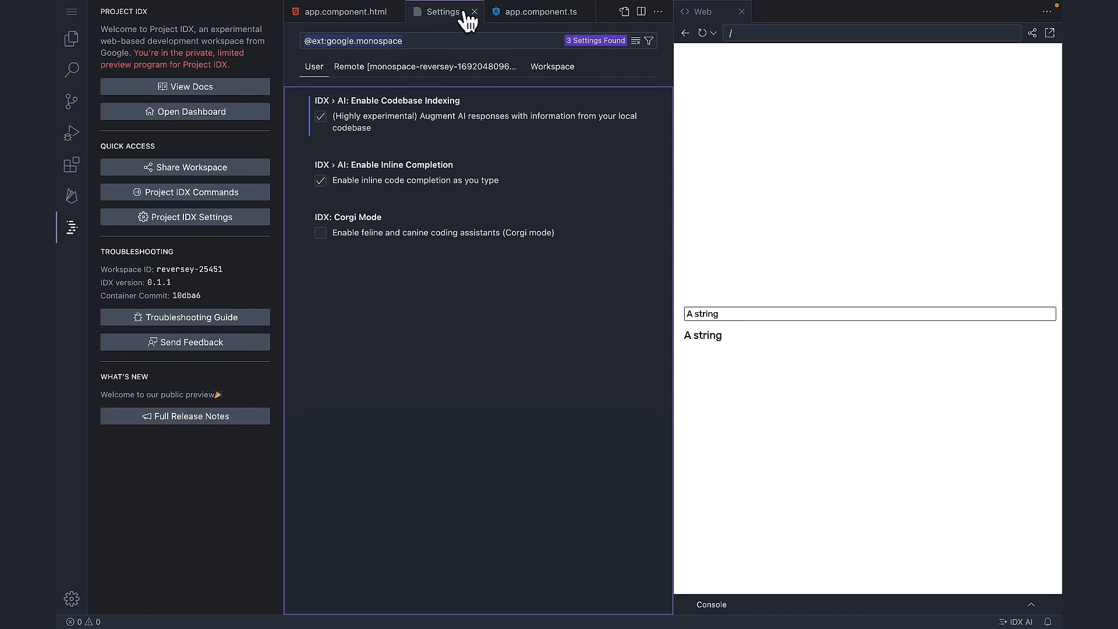
{"action": "left_click", "coordinate": [474, 12]}
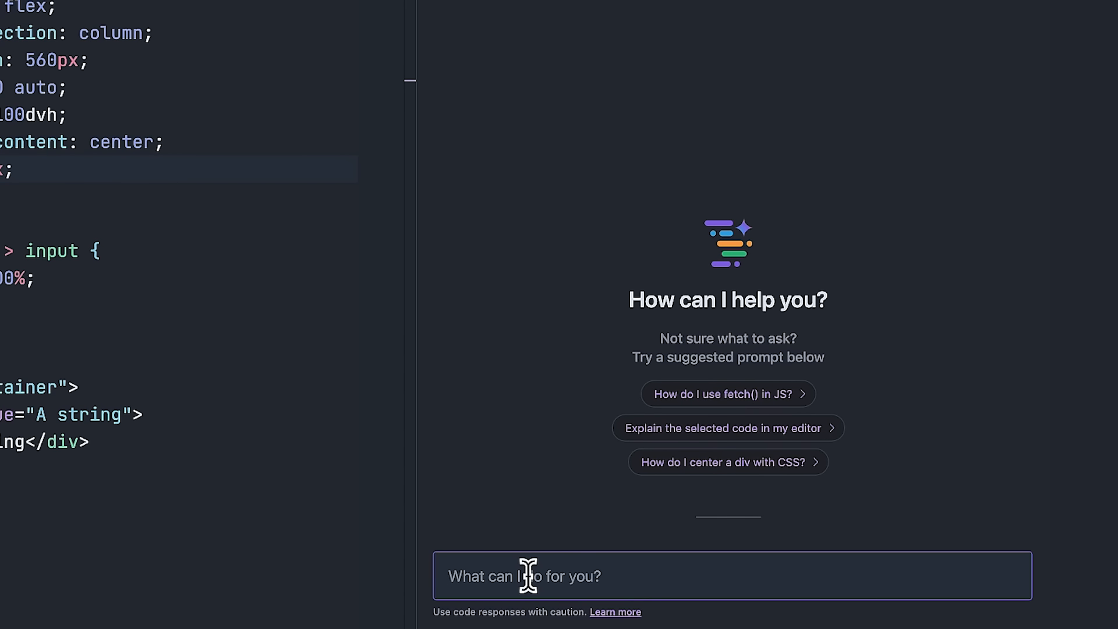
Ask IDX AI for the syntax and an example of Angular two-way data binding
{"action": "type", "text": "What is the syntax for two way data"}
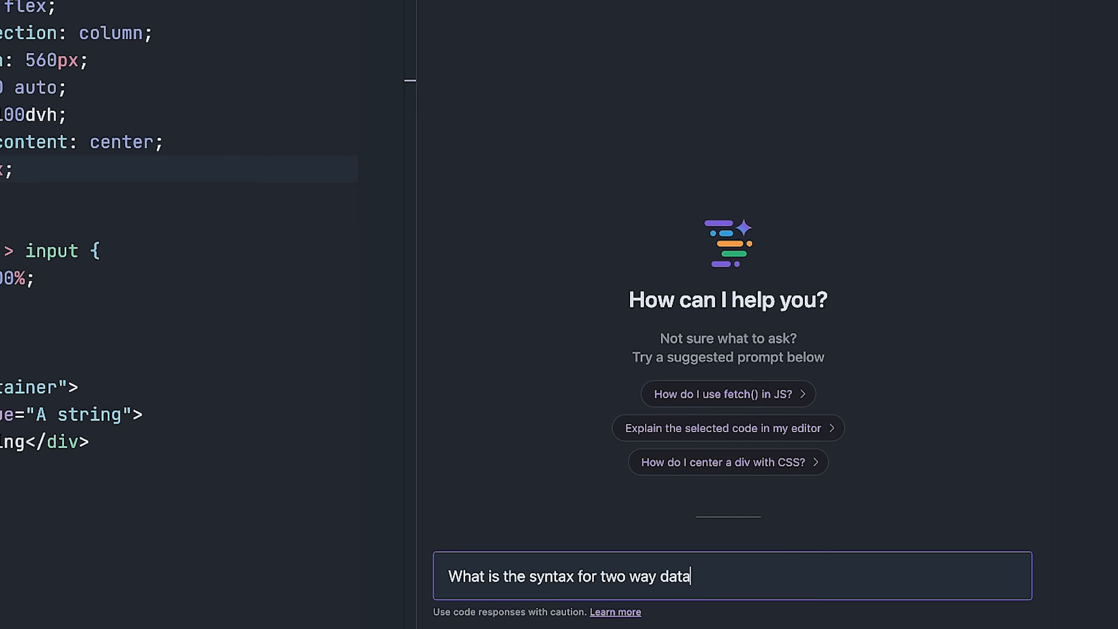
{"action": "type", "text": "binding in Angular? Can you show me an e"}
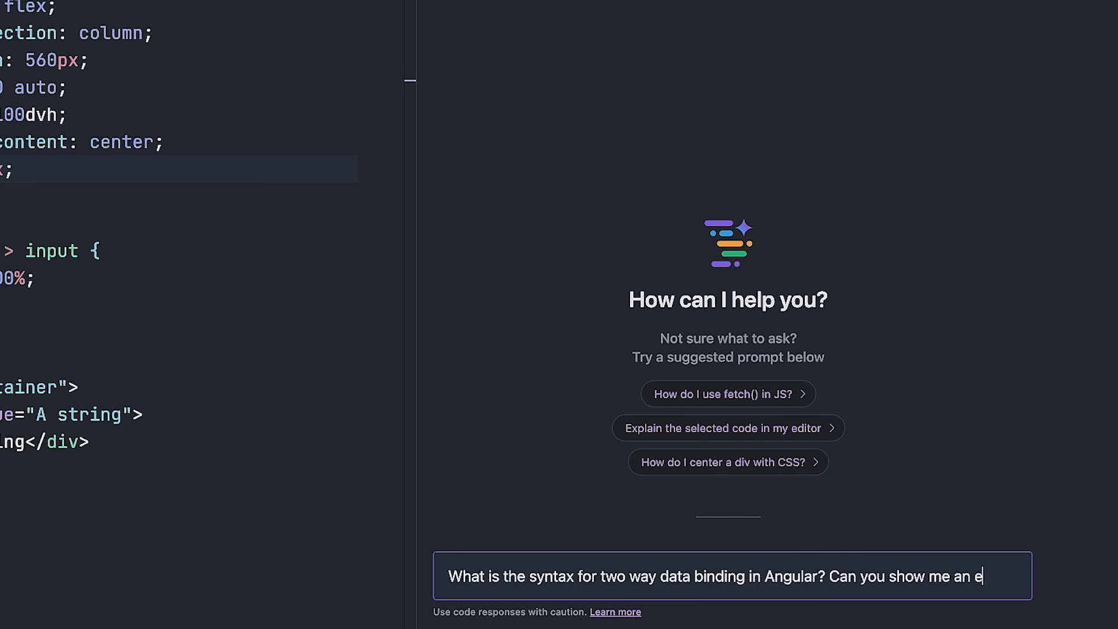
{"action": "key", "text": "Enter"}
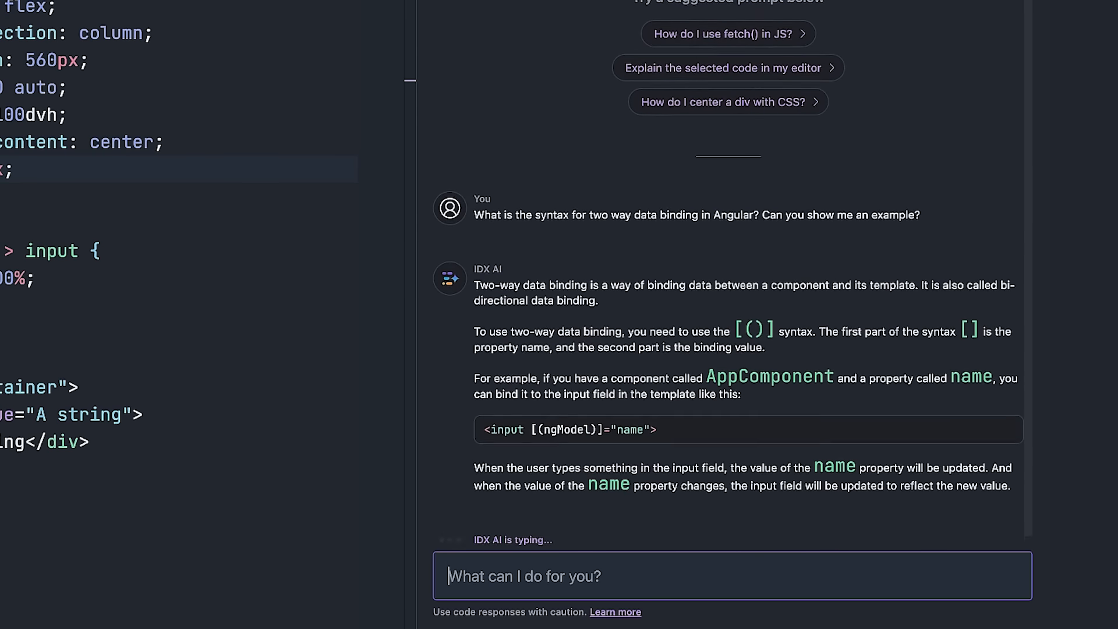
{"action": "scroll", "scroll_direction": "down", "scroll_amount": 3}
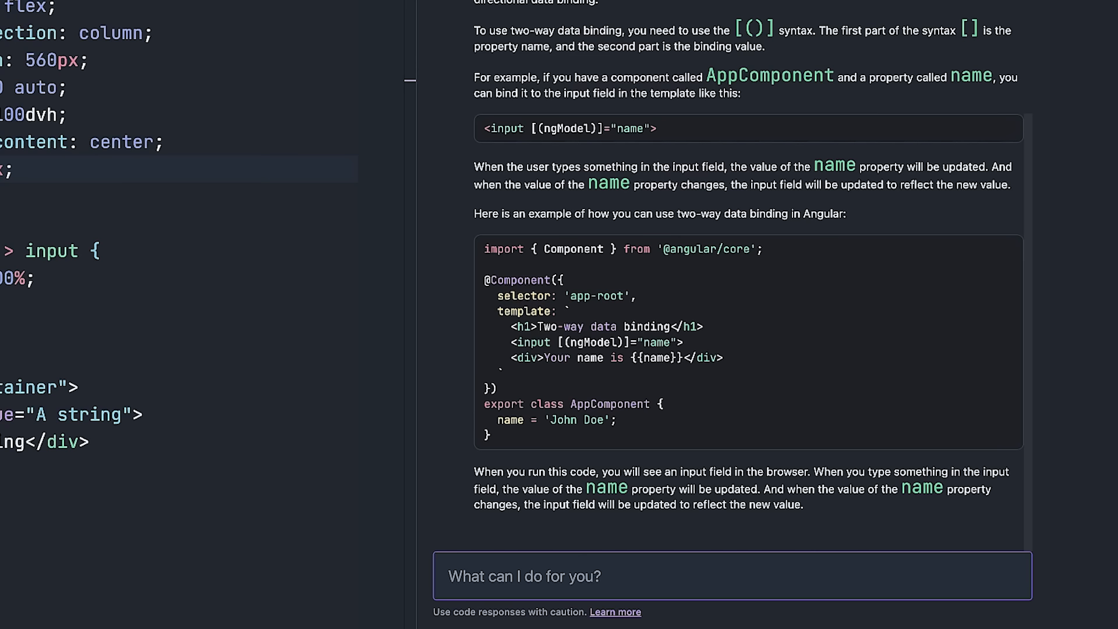
Ask IDX AI to create a simple string-reversing UI and read its answer
{"action": "type", "text": "Create a simple UI for reversing a string. Use an Angular templat"}
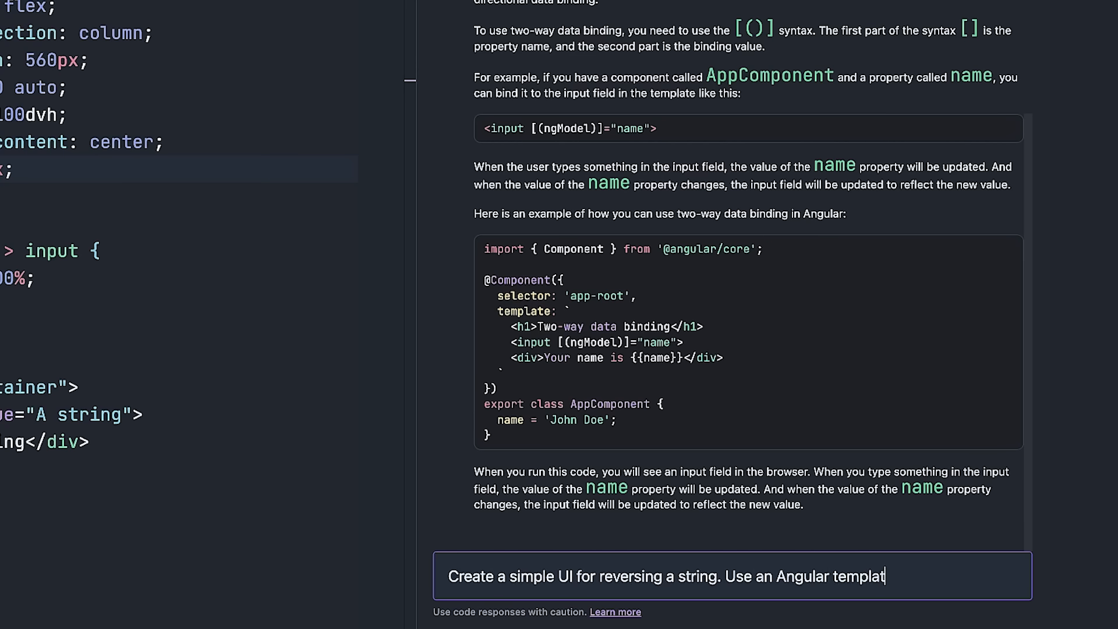
{"action": "key", "text": "Enter"}
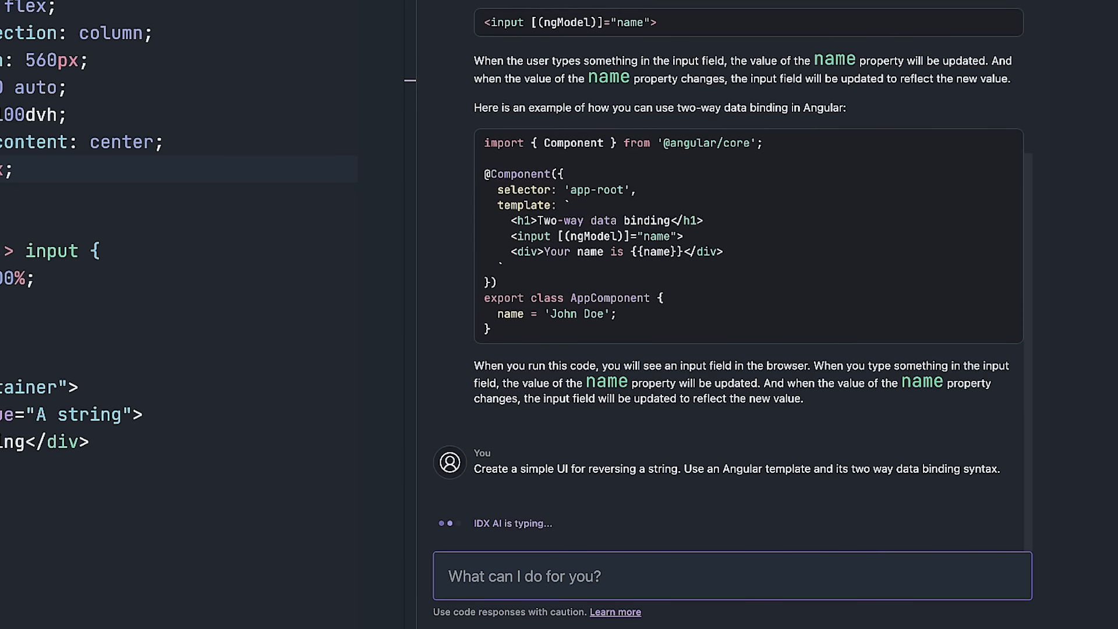
{"action": "scroll", "scroll_direction": "down", "scroll_amount": 3}
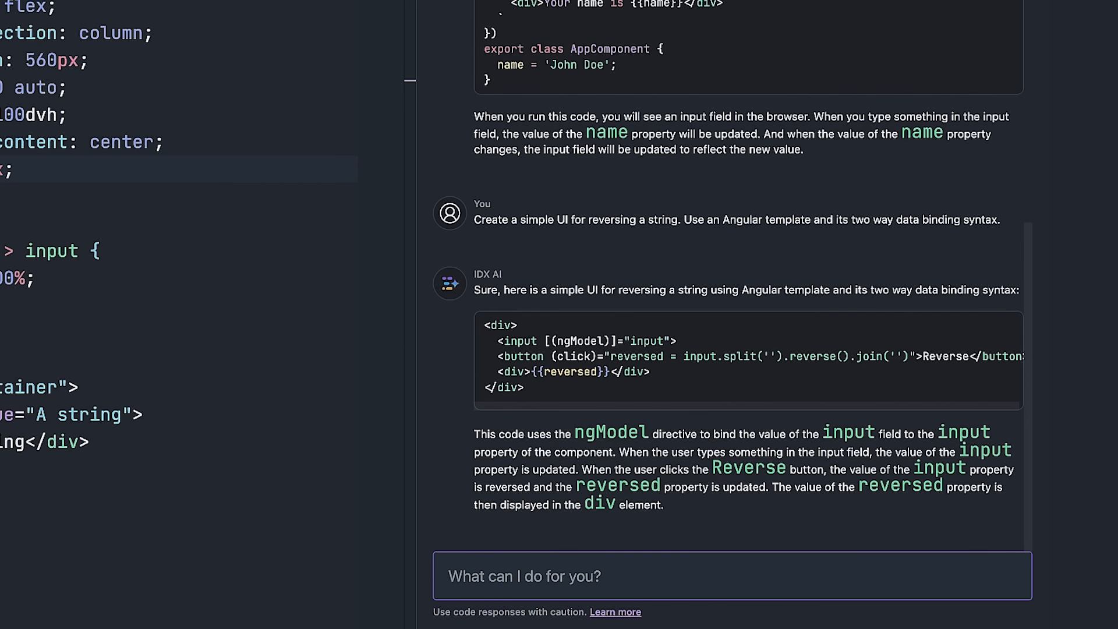
{"action": "mouse_move", "coordinate": [652, 385]}
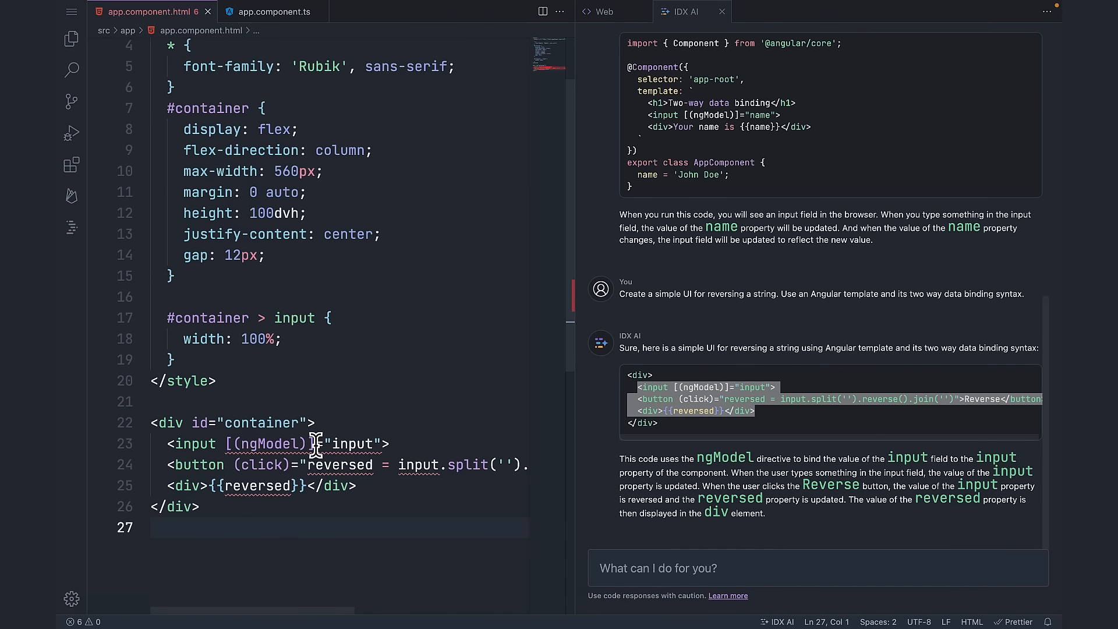
{"action": "mouse_move", "coordinate": [274, 494]}
{"action": "type", "text": "Based"}
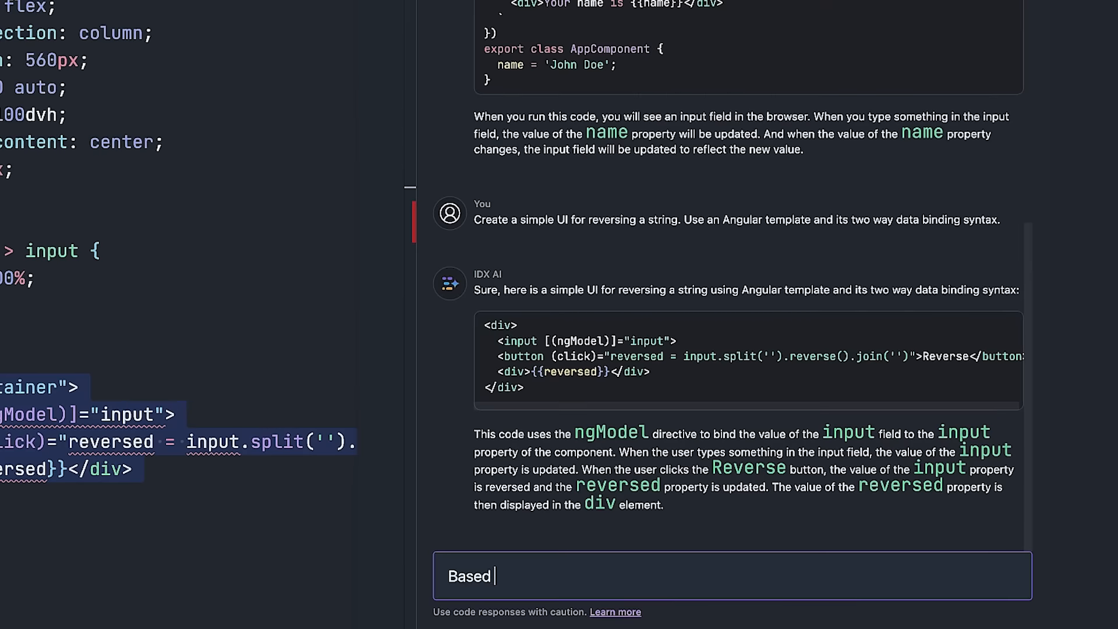
Ask IDX AI to write the component class for the pasted reversing template
{"action": "type", "text": "on the template below can you write the component clas"}
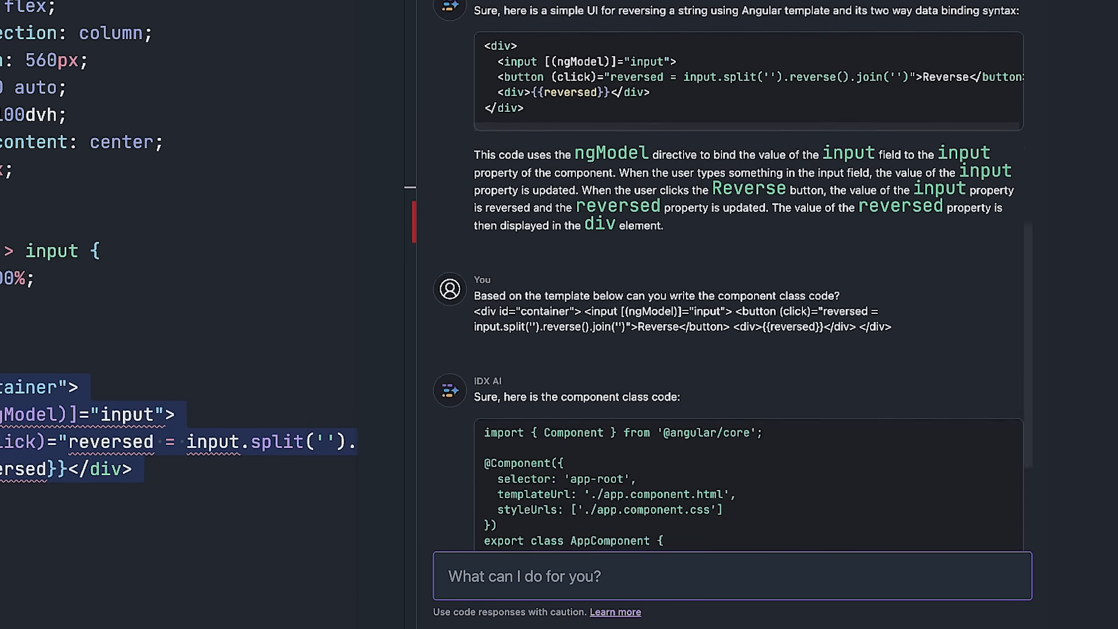
{"action": "scroll", "scroll_direction": "down", "scroll_amount": 3}
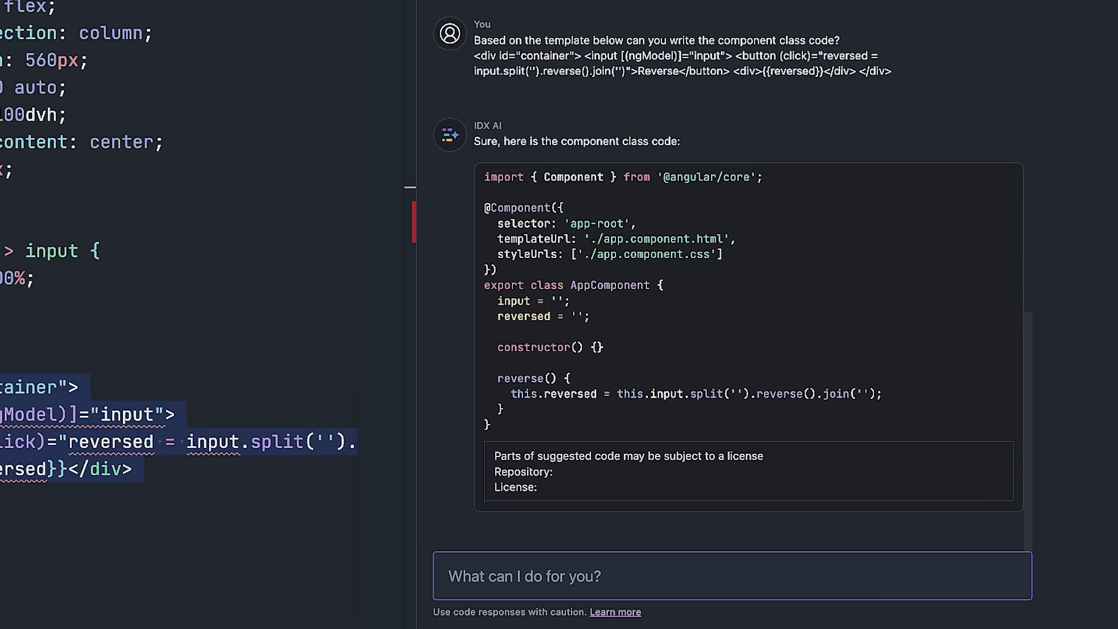
{"action": "mouse_move", "coordinate": [663, 559]}
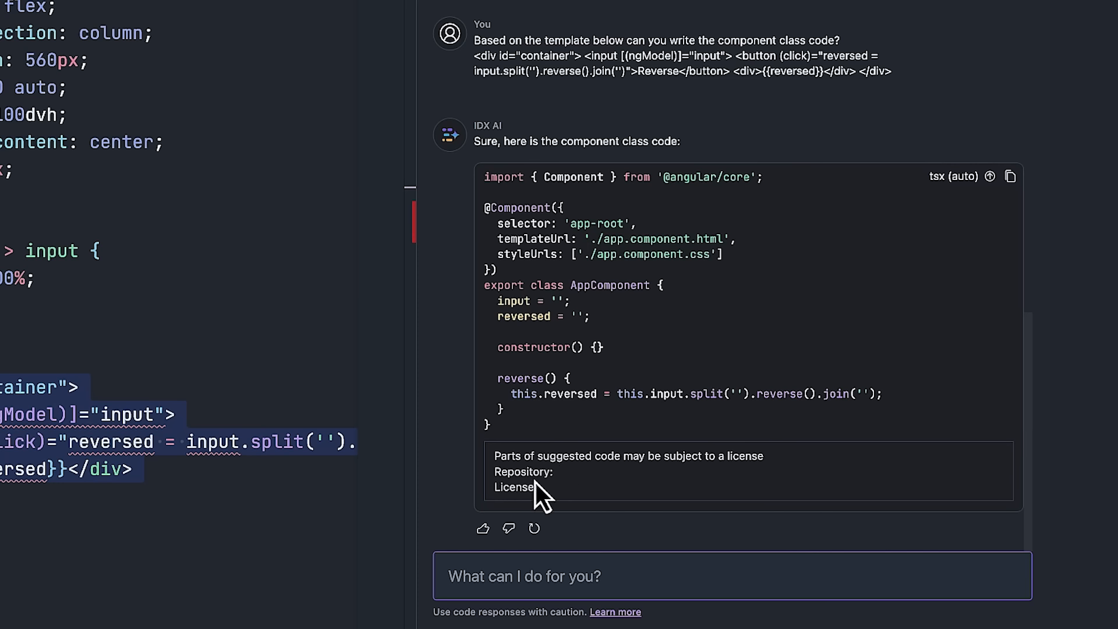
{"action": "mouse_move", "coordinate": [556, 510]}
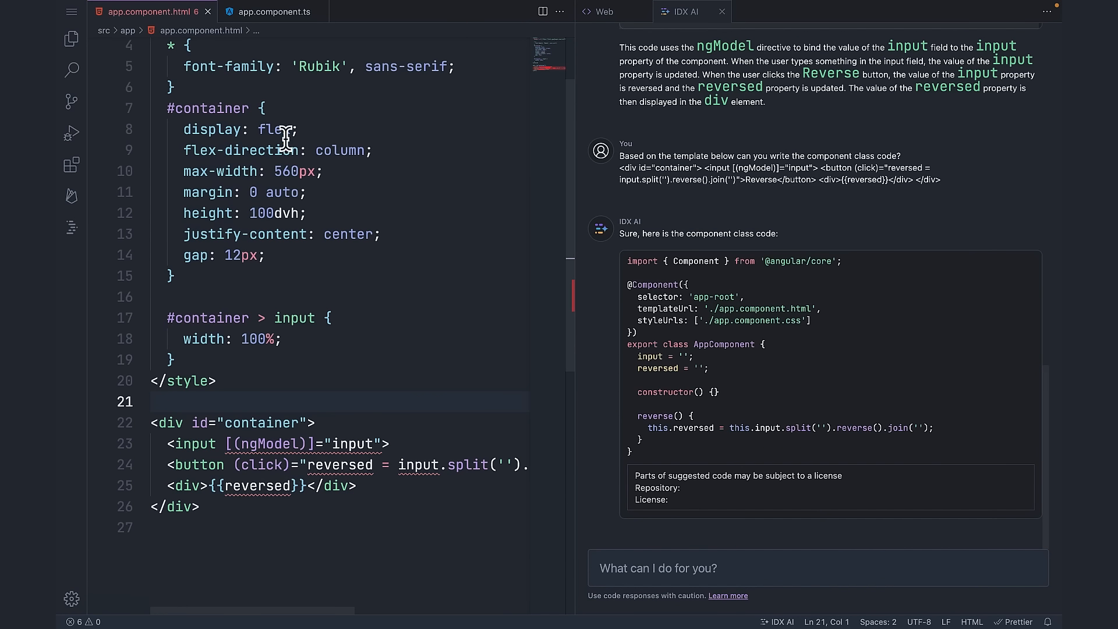
Paste the AI's AppComponent class with input, reversed and reverse() into app.component.ts
{"action": "left_click", "coordinate": [271, 12]}
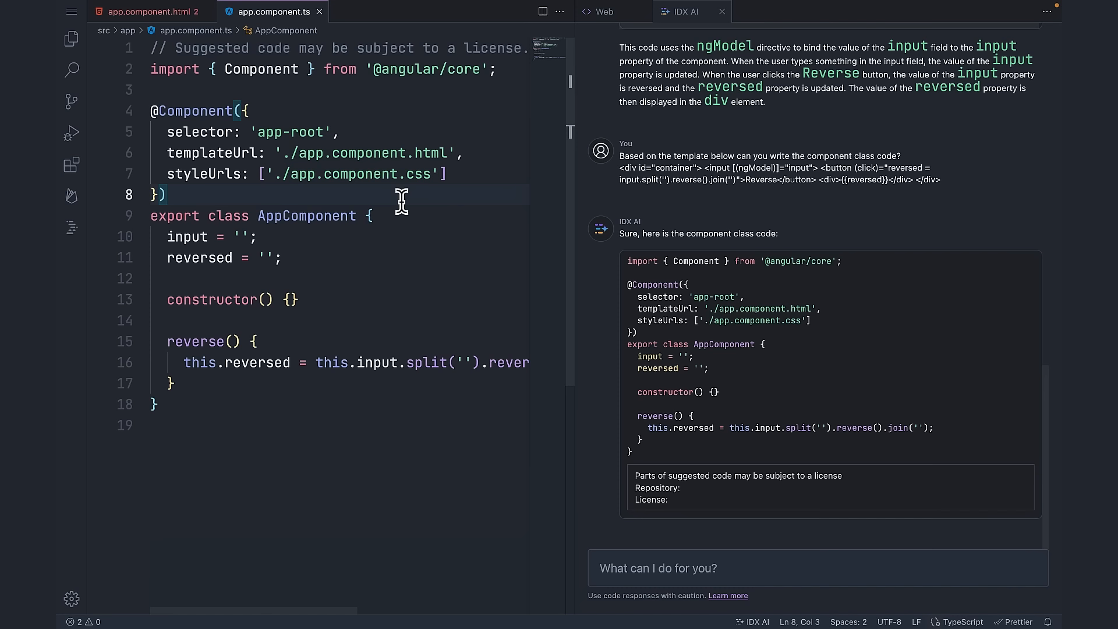
{"action": "left_click", "coordinate": [145, 12]}
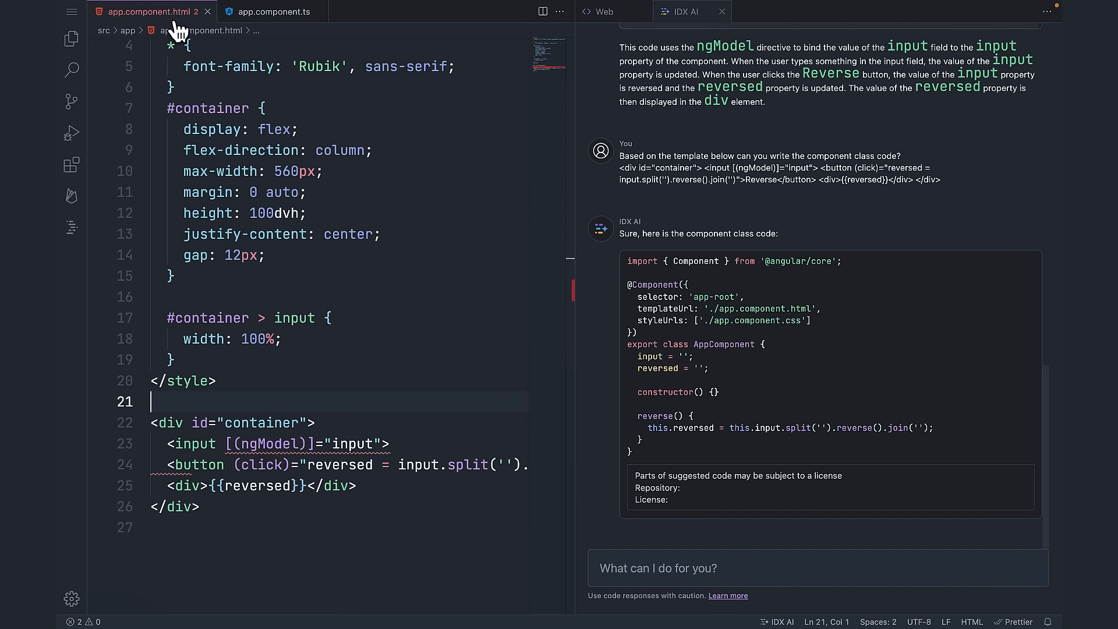
{"action": "mouse_move", "coordinate": [348, 374]}
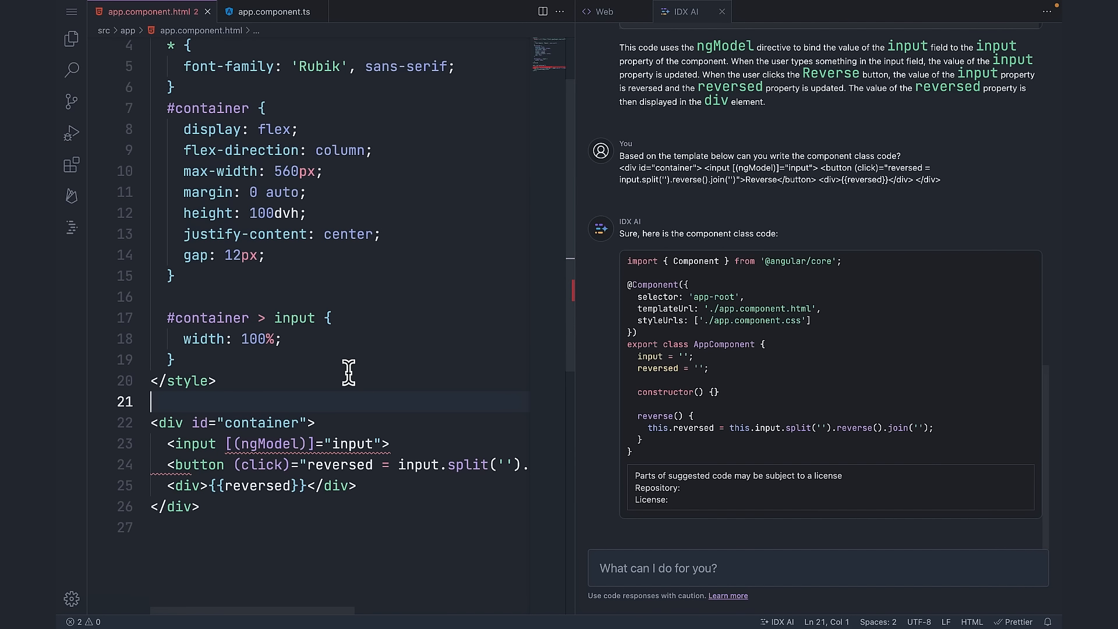
{"action": "mouse_move", "coordinate": [314, 444]}
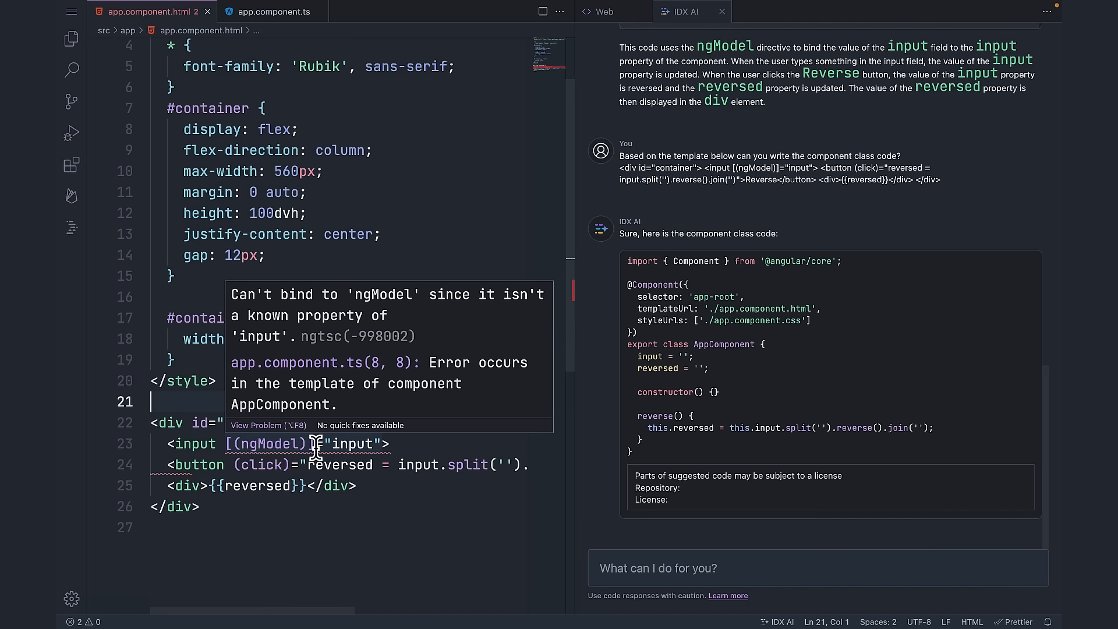
{"action": "mouse_move", "coordinate": [304, 375]}
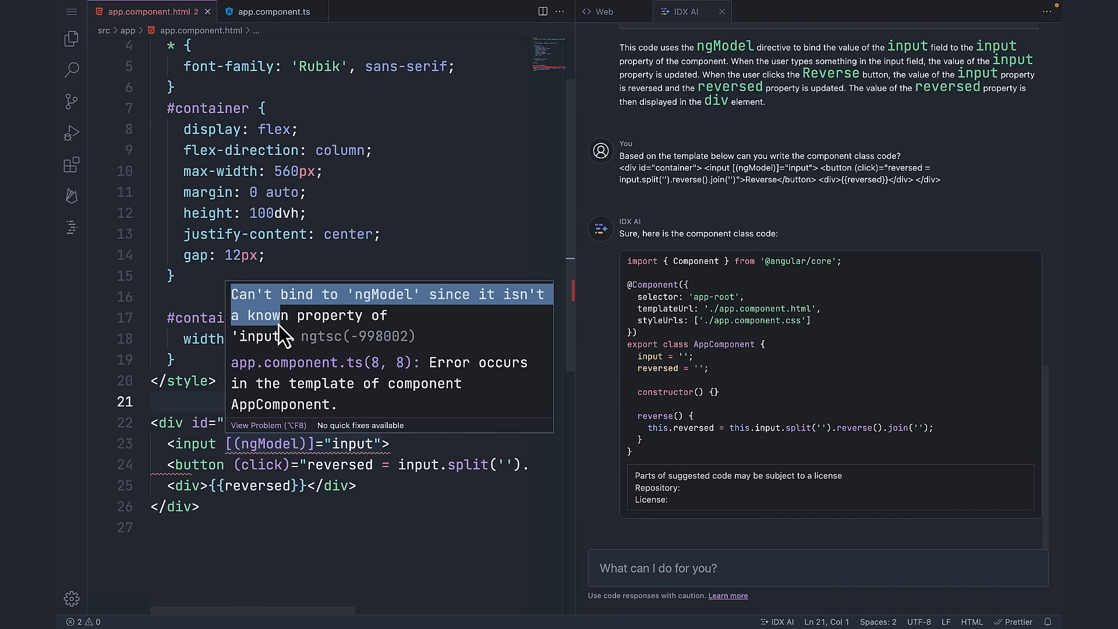
Ask IDX AI how to fix the "Can't bind to 'ngModel'" error
{"action": "type", "text": "How do I fix the"}
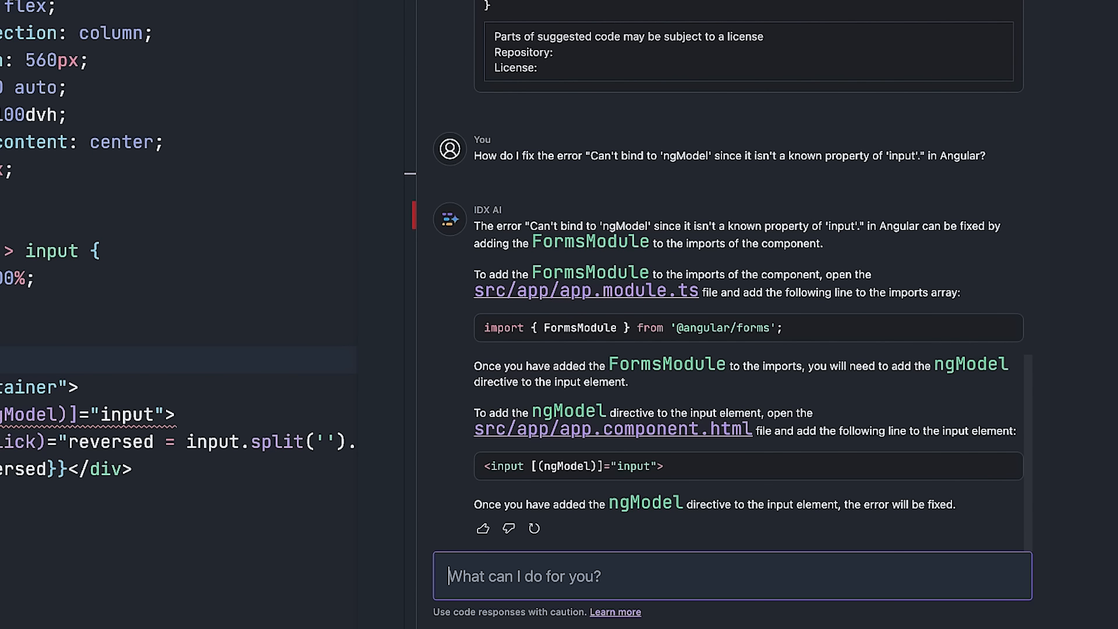
{"action": "mouse_move", "coordinate": [650, 313]}
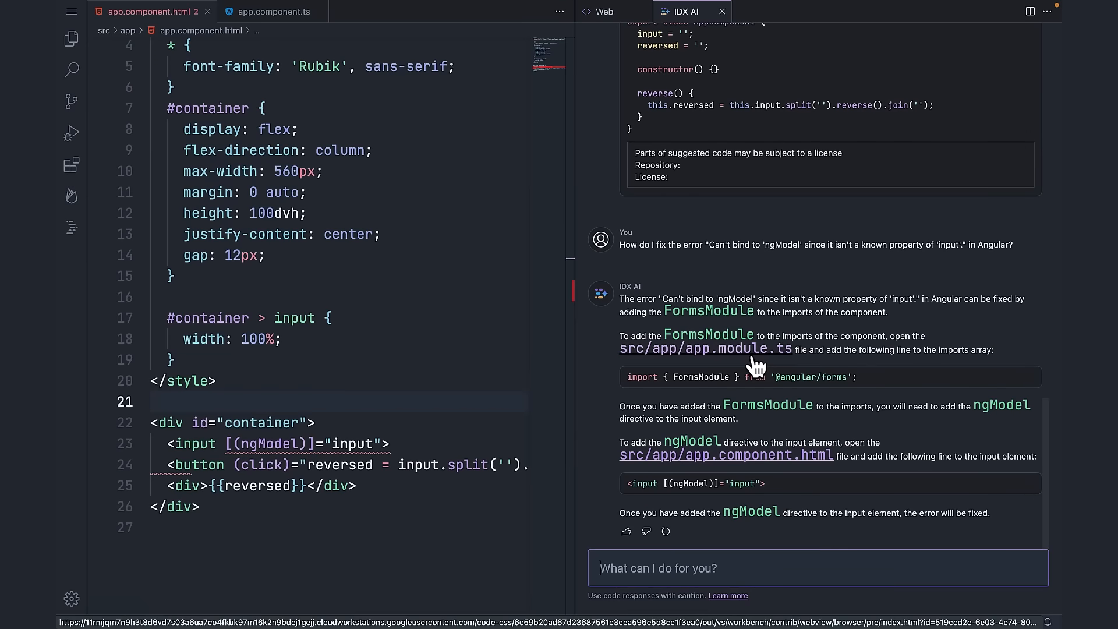
Open app.module.ts from the AI's answer and add the FormsModule import line
{"action": "left_click", "coordinate": [705, 348]}
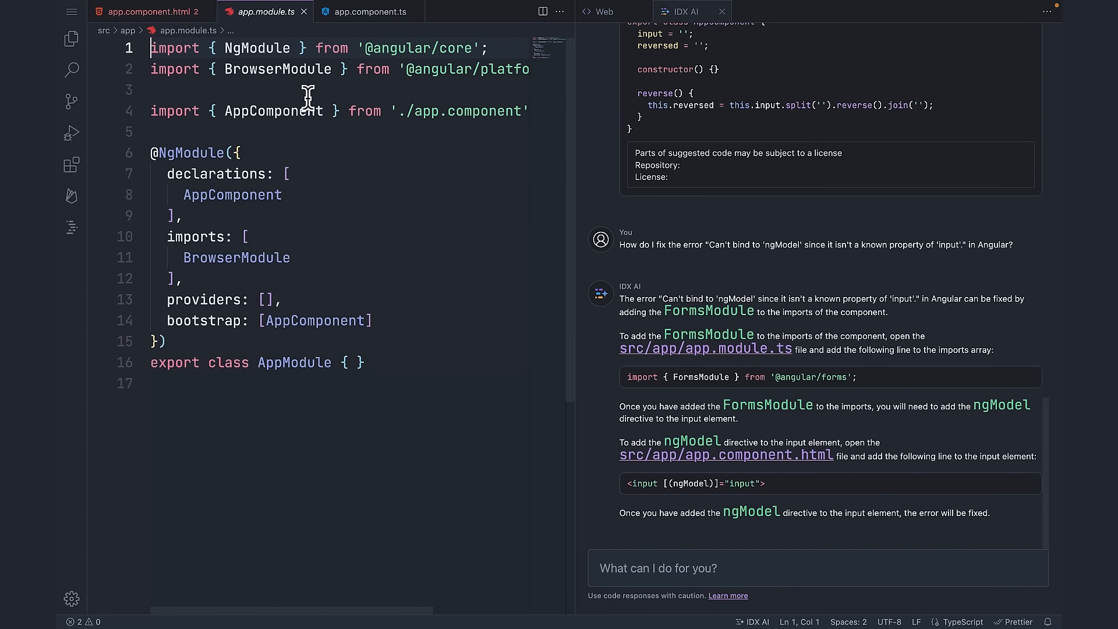
{"action": "mouse_move", "coordinate": [202, 82]}
{"action": "type", "text": "import { FormsModule } from '@angular/forms';"}
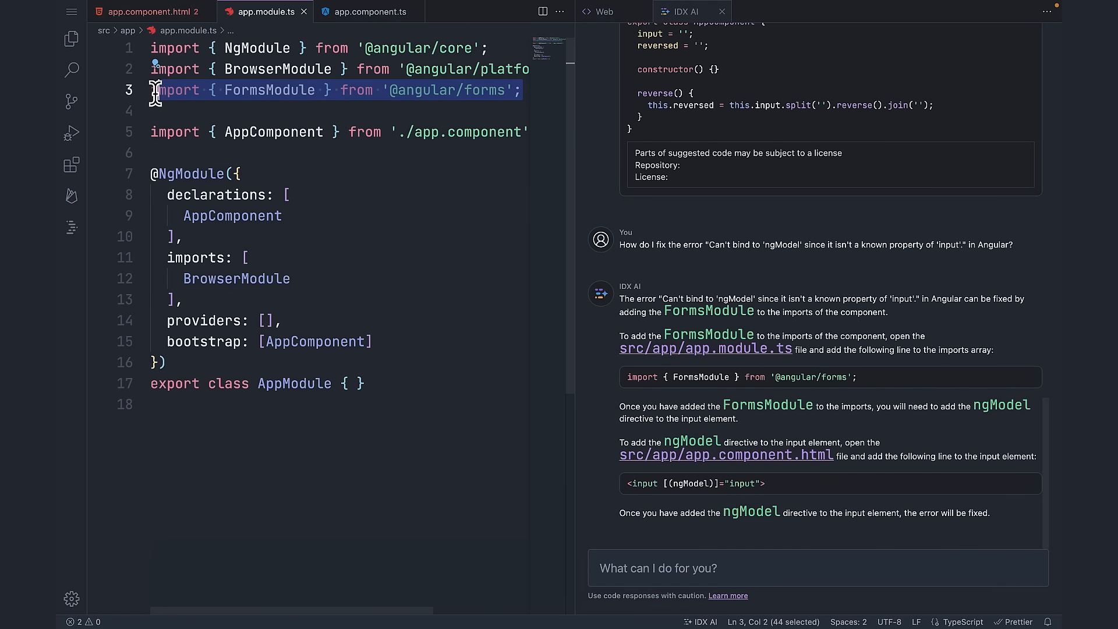
{"action": "type", "text": "// Import the Form"}
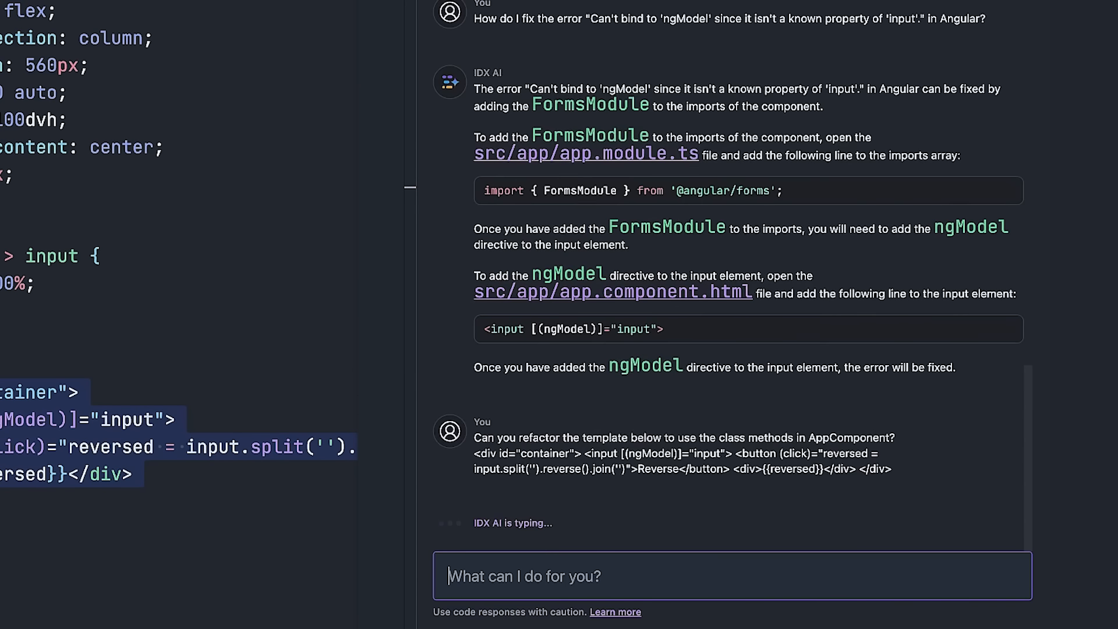
Check in the web preview that Reverse turns 'Hello' into 'olleH', then return to IDX AI
{"action": "scroll", "scroll_direction": "down", "scroll_amount": 3}
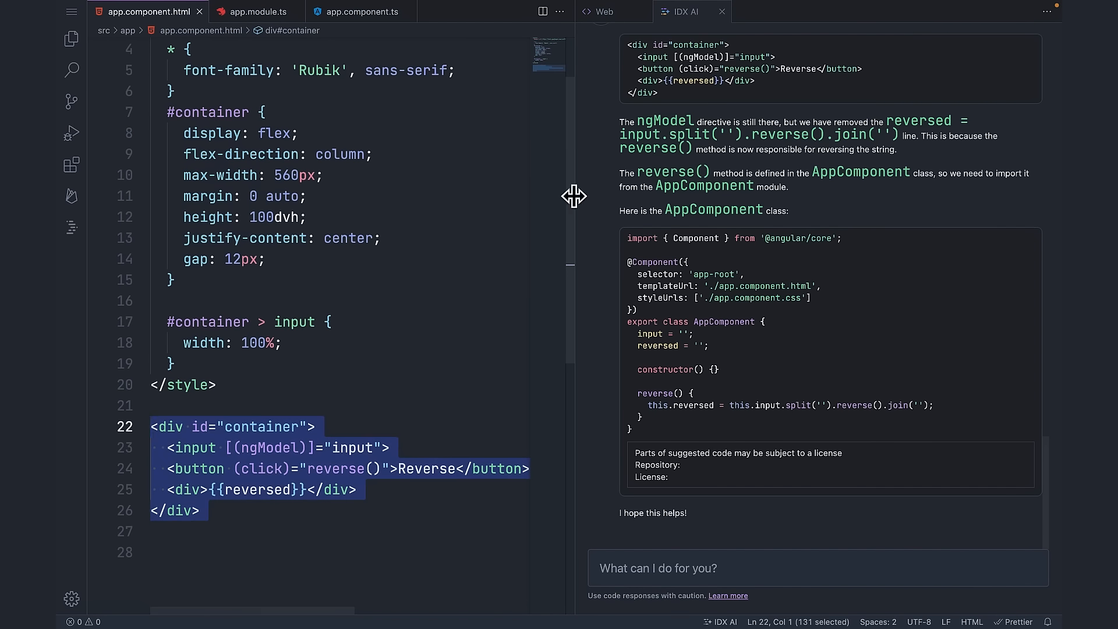
{"action": "left_click", "coordinate": [603, 11]}
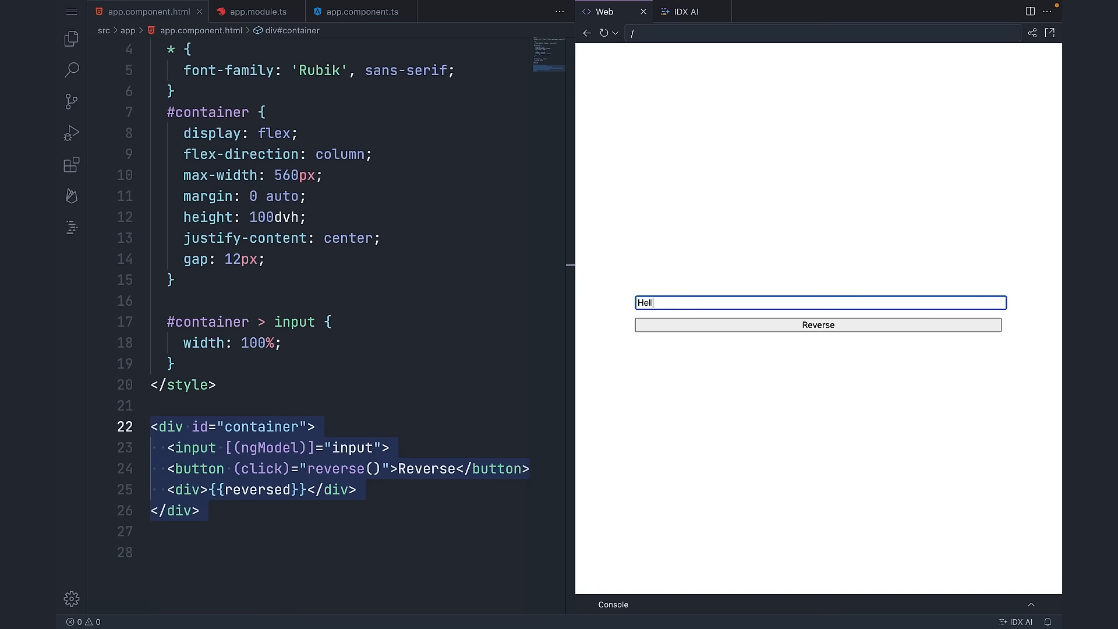
{"action": "left_click", "coordinate": [818, 324]}
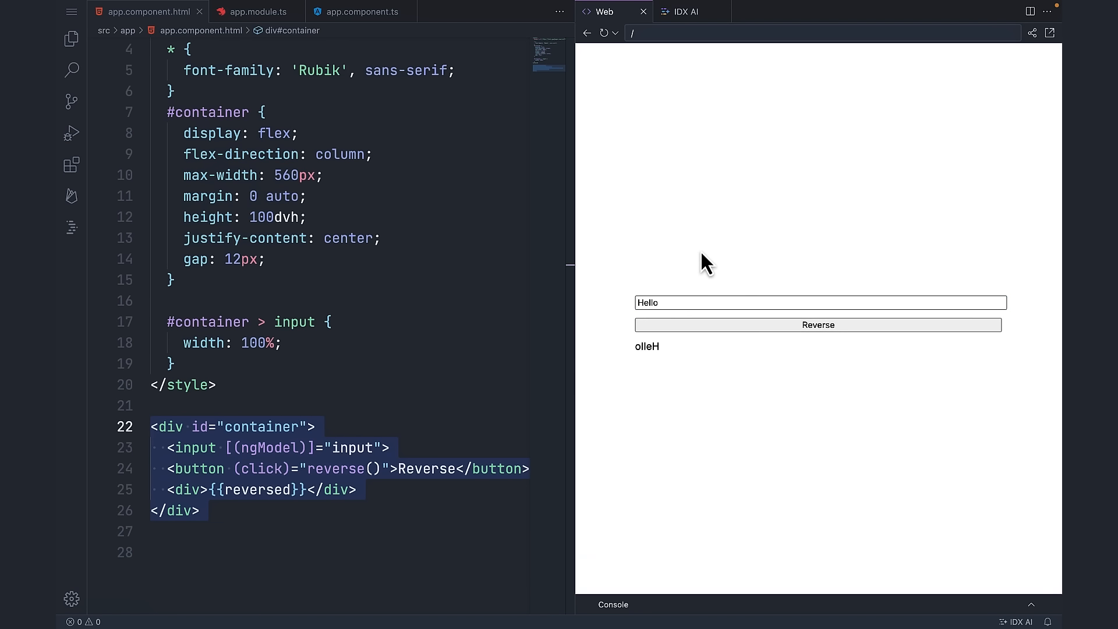
{"action": "left_click", "coordinate": [685, 12]}
{"action": "type", "text": "Where is th"}
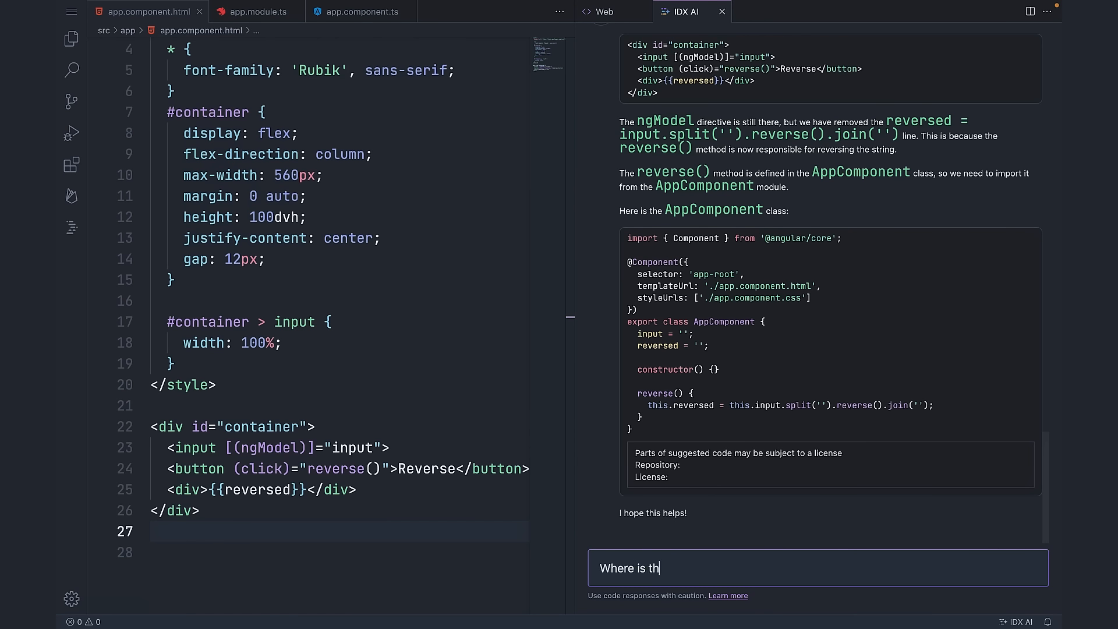
Ask IDX AI where AppComponent is and add its suggested class to app.component.ts
{"action": "type", "text": "e reverse method?"}
{"action": "key", "text": "Enter"}
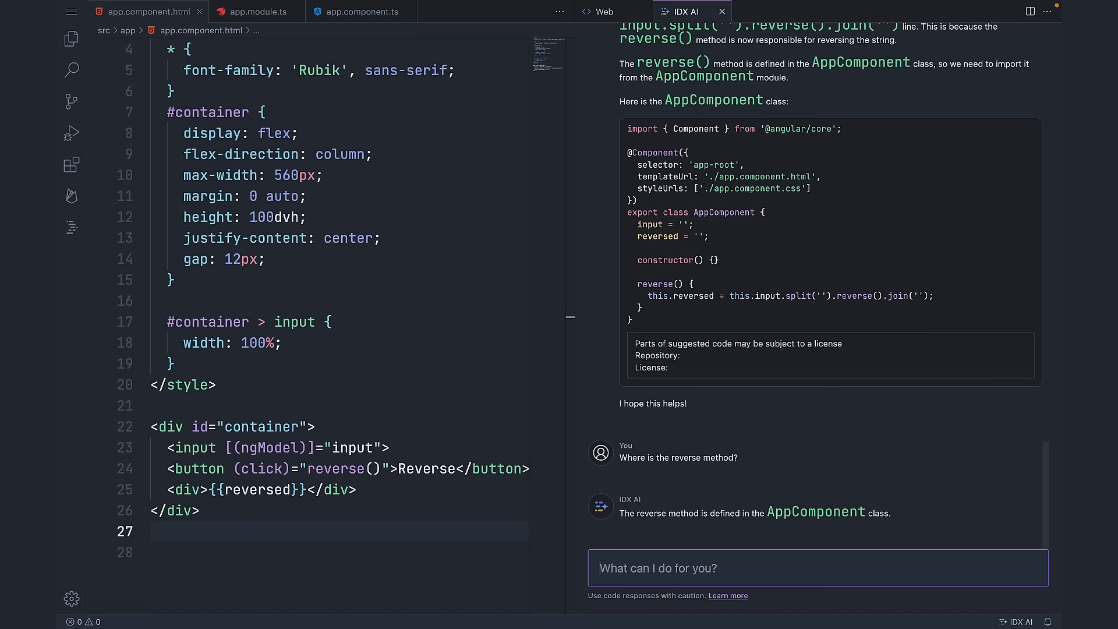
{"action": "type", "text": "Where is the AppComponen"}
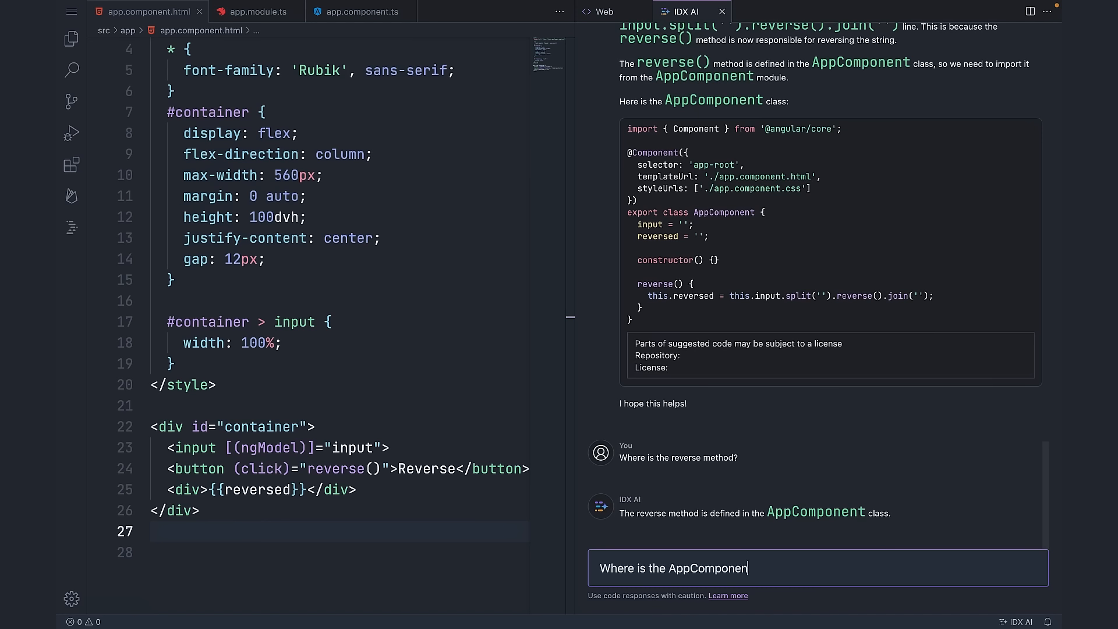
{"action": "key", "text": "Enter"}
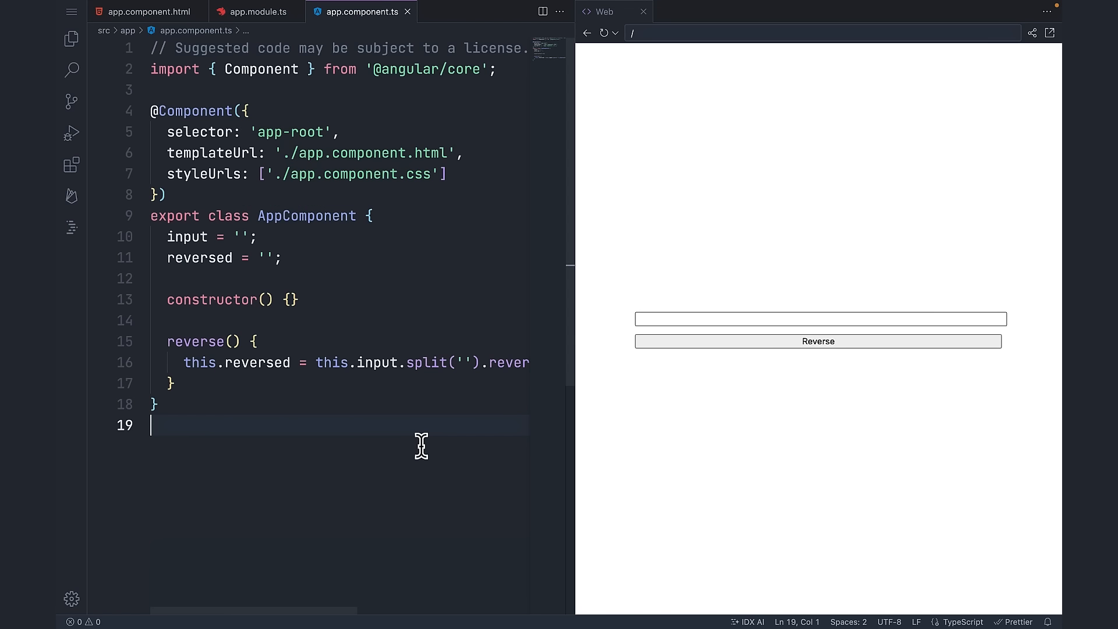
{"action": "mouse_move", "coordinate": [71, 197]}
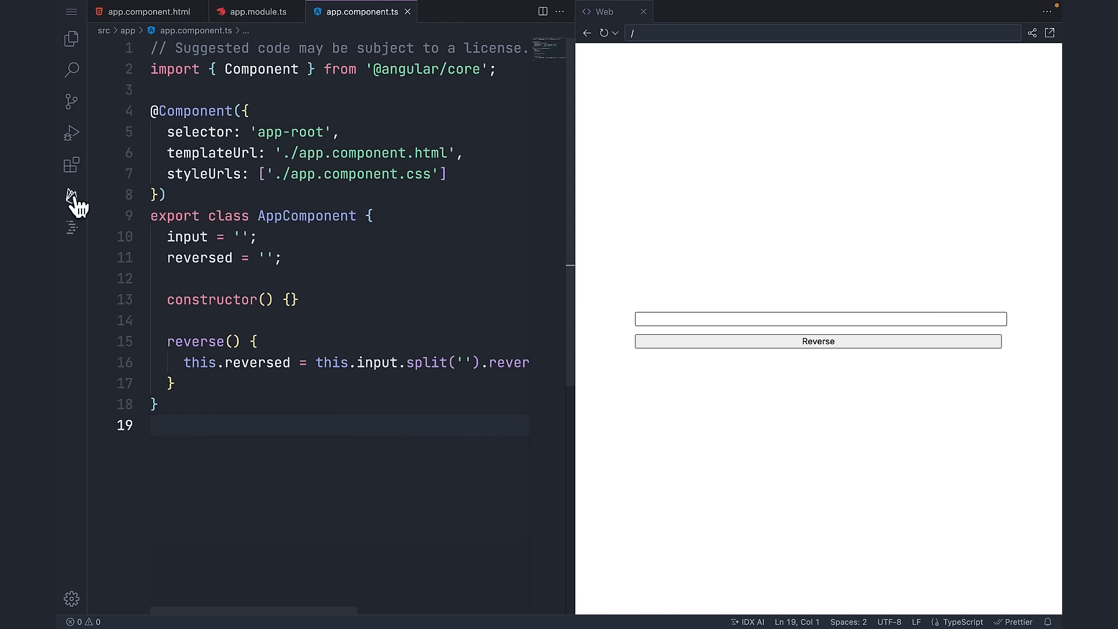
Connect the workspace to Firebase project digame-mas and set up web app hosting
{"action": "left_click", "coordinate": [72, 195]}
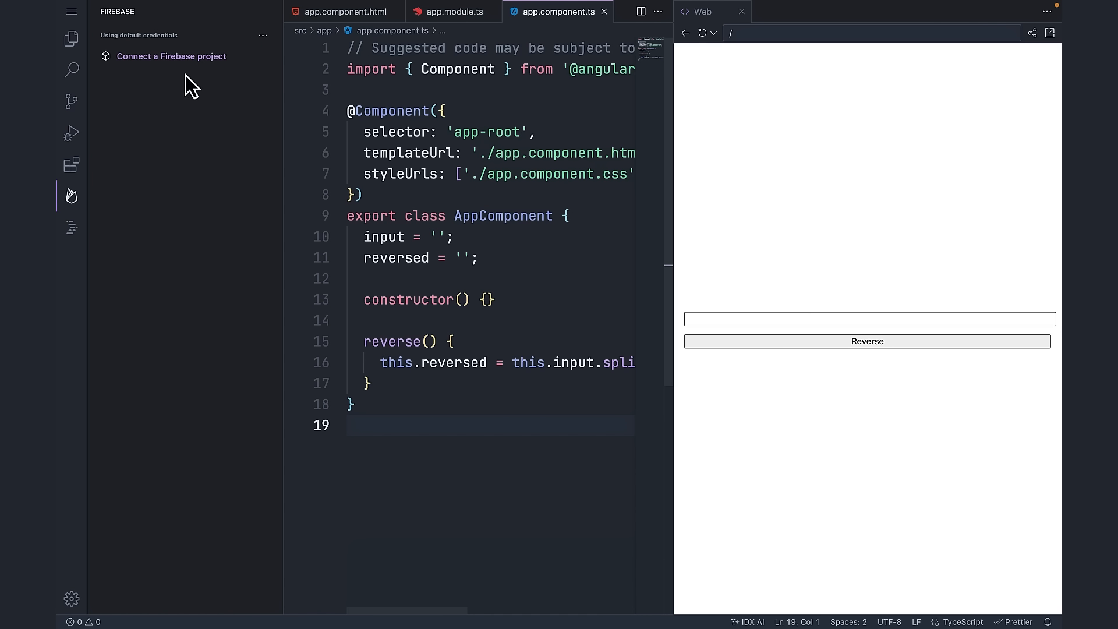
{"action": "left_click", "coordinate": [171, 56]}
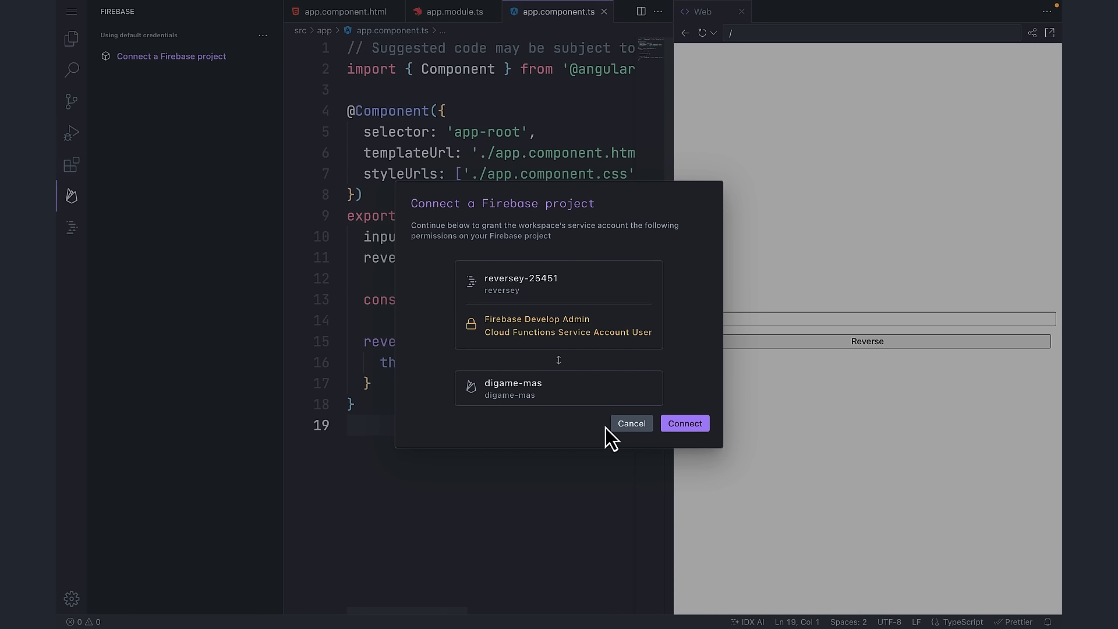
{"action": "mouse_move", "coordinate": [545, 439]}
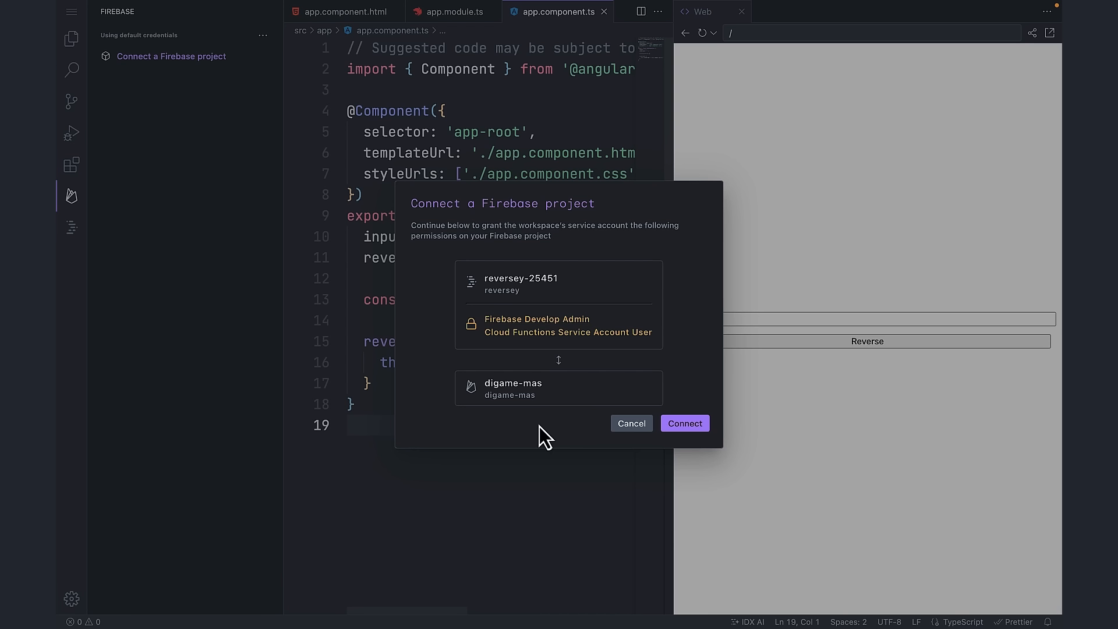
{"action": "left_click", "coordinate": [684, 424]}
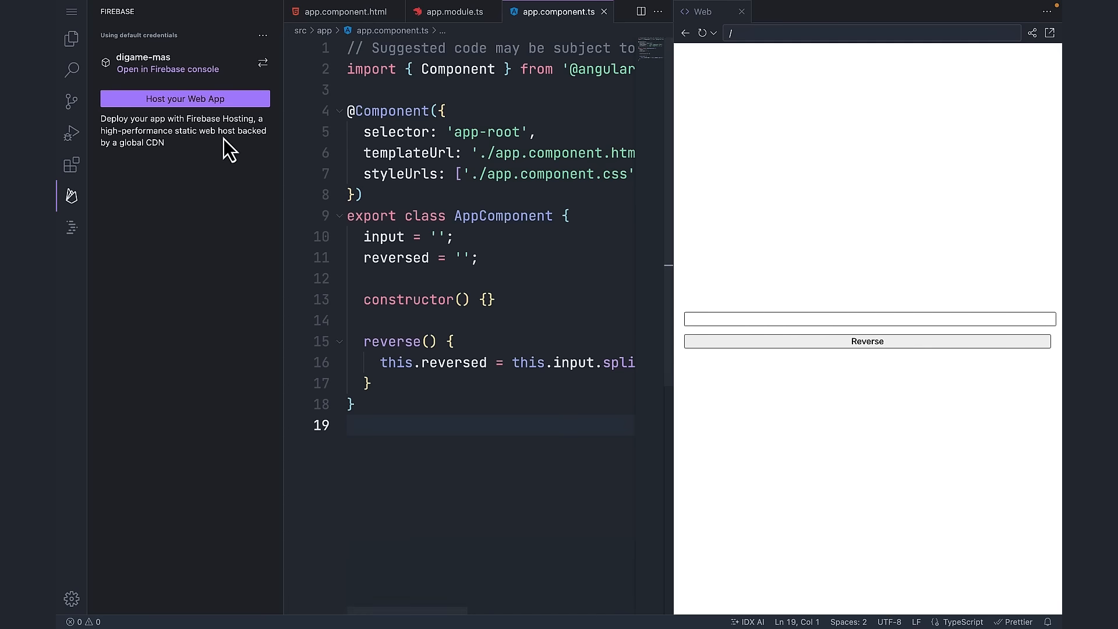
{"action": "left_click", "coordinate": [184, 99]}
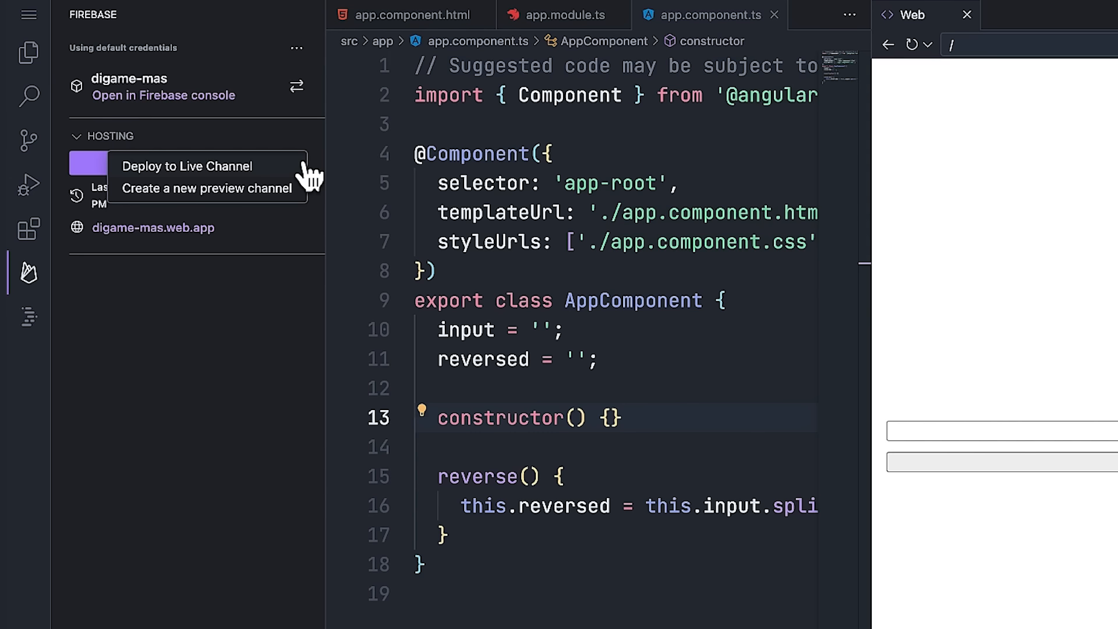
Deploy the app to a new preview channel named 'test' and open the test site
{"action": "left_click", "coordinate": [206, 188]}
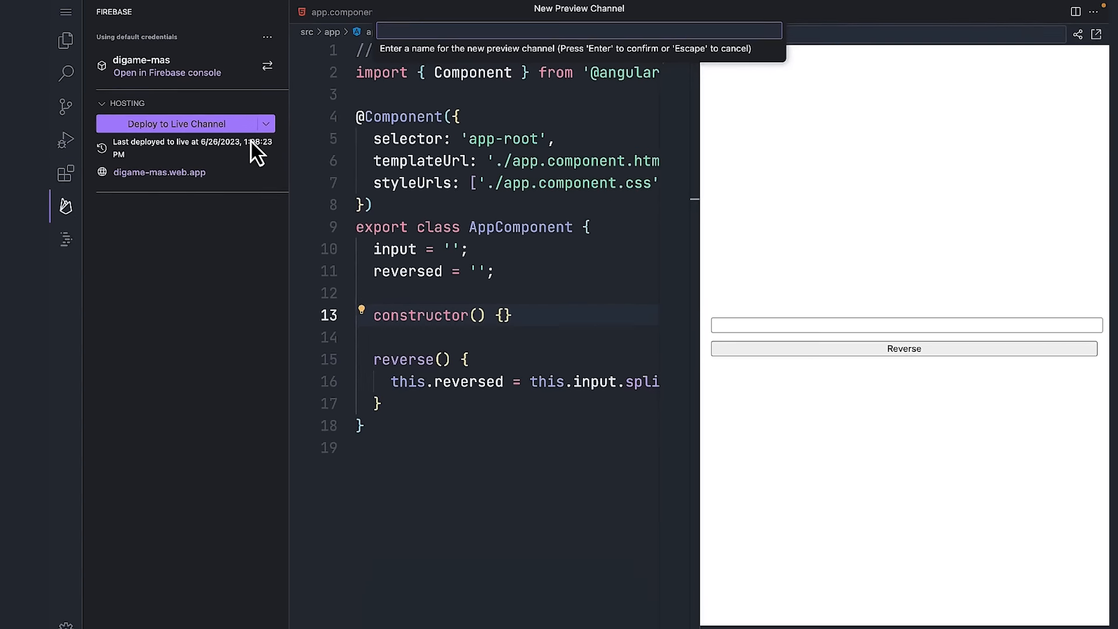
{"action": "type", "text": "test"}
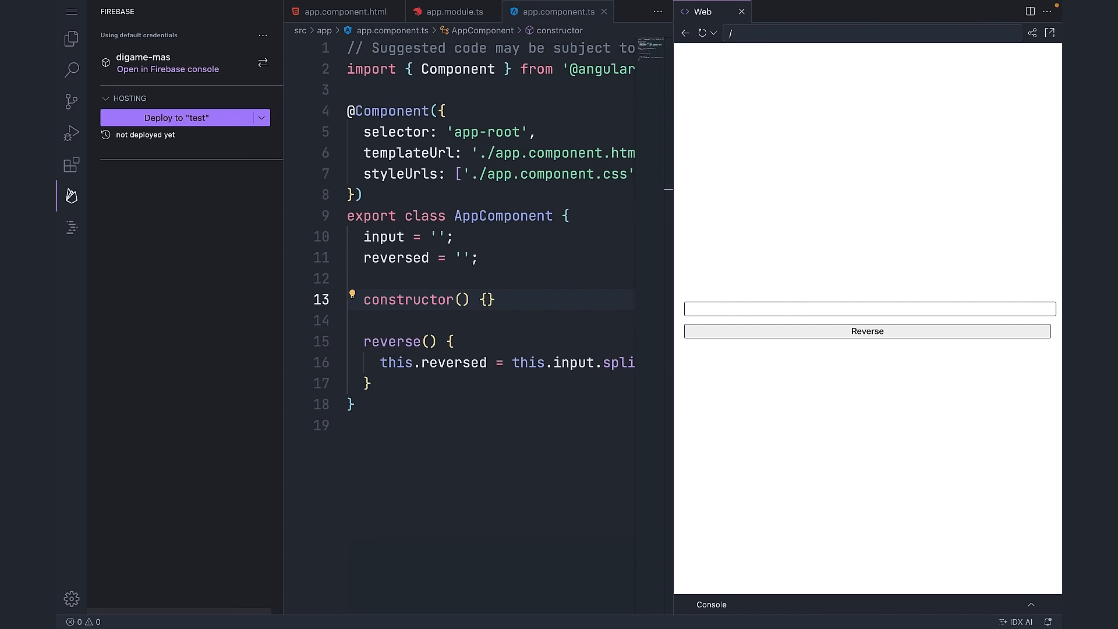
{"action": "left_click", "coordinate": [176, 118]}
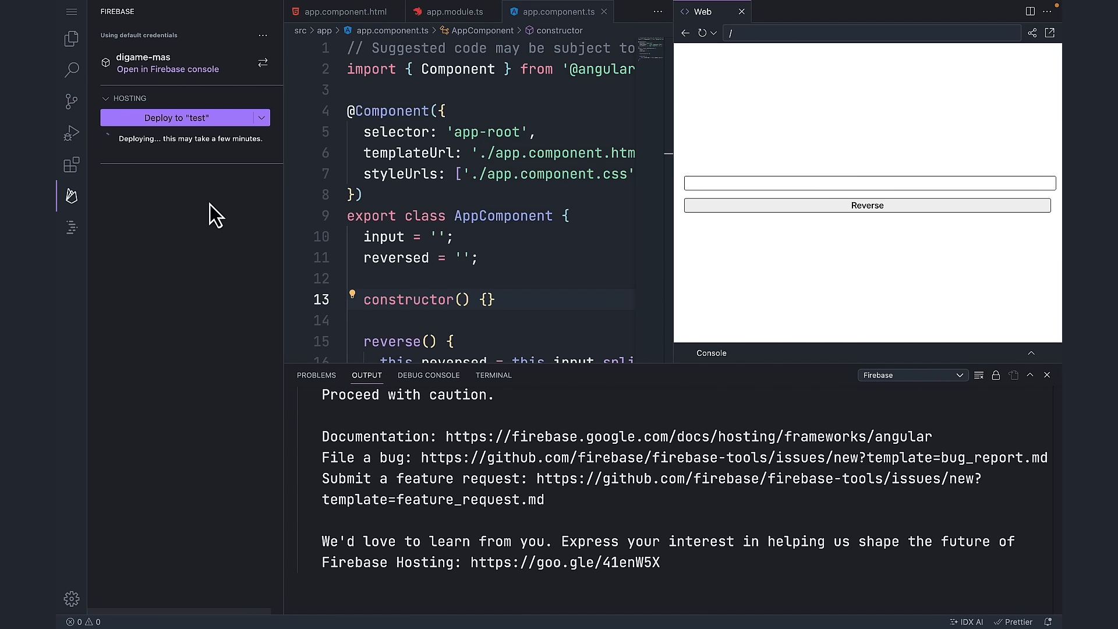
{"action": "left_click", "coordinate": [144, 164]}
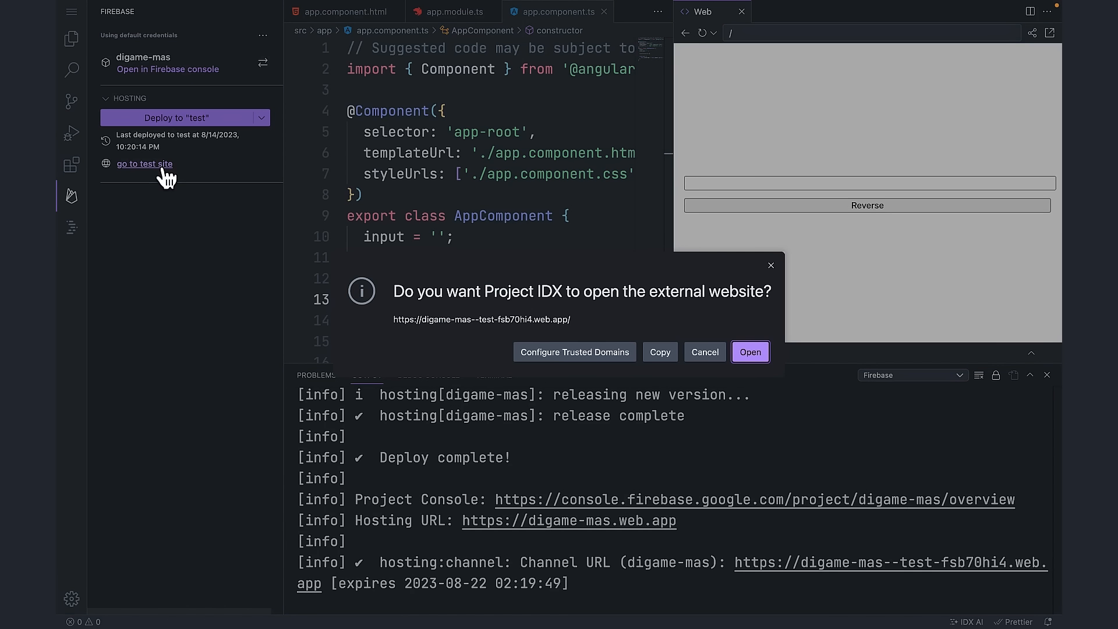
{"action": "left_click", "coordinate": [750, 351]}
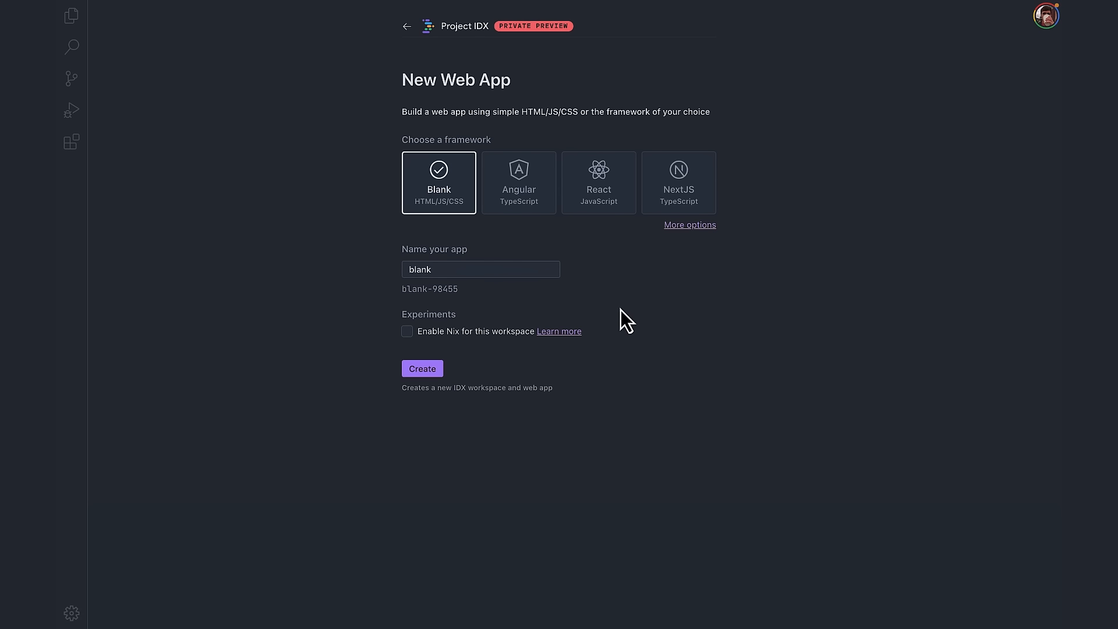
Create a new Blank template workspace named php
{"action": "left_click", "coordinate": [407, 332]}
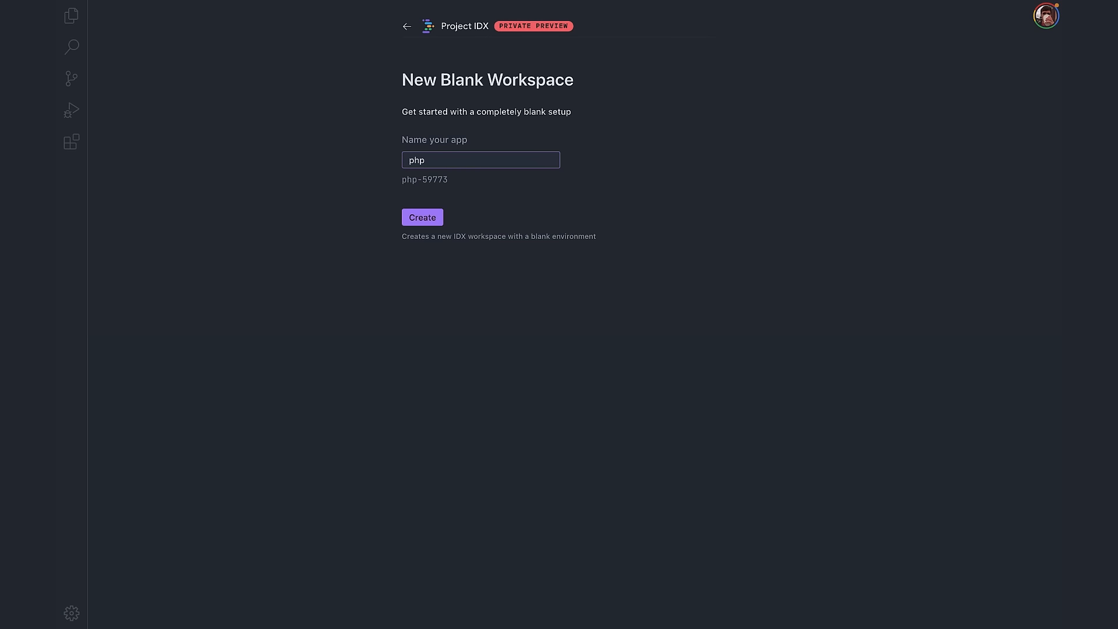
{"action": "left_click", "coordinate": [422, 218]}
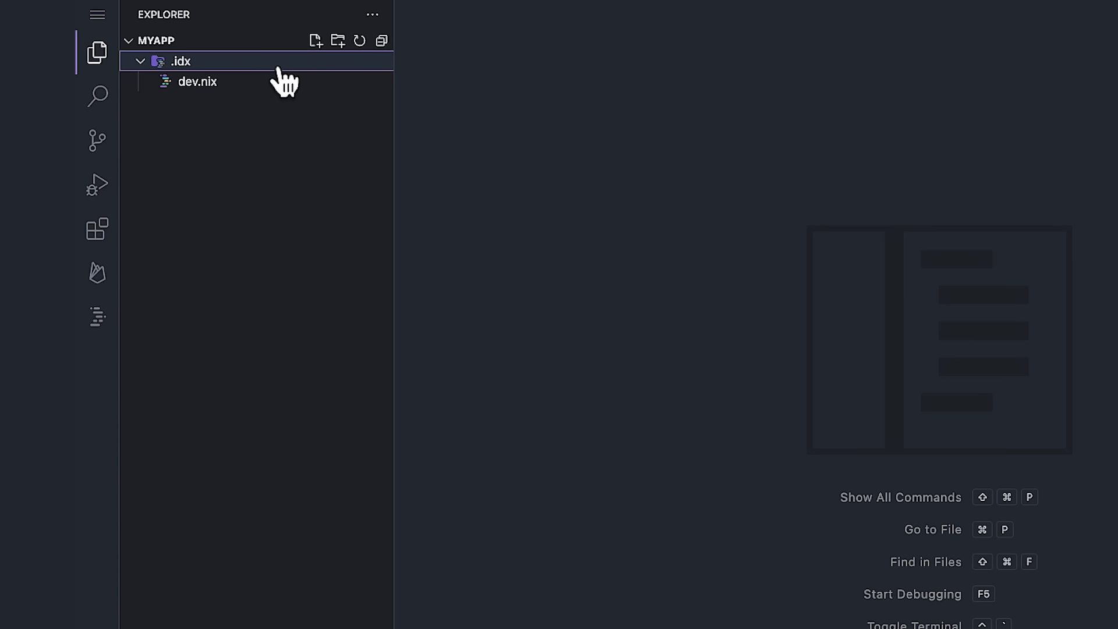
Open dev.nix and add pkgs.php to its packages list after pkgs.go
{"action": "double_click", "coordinate": [197, 81]}
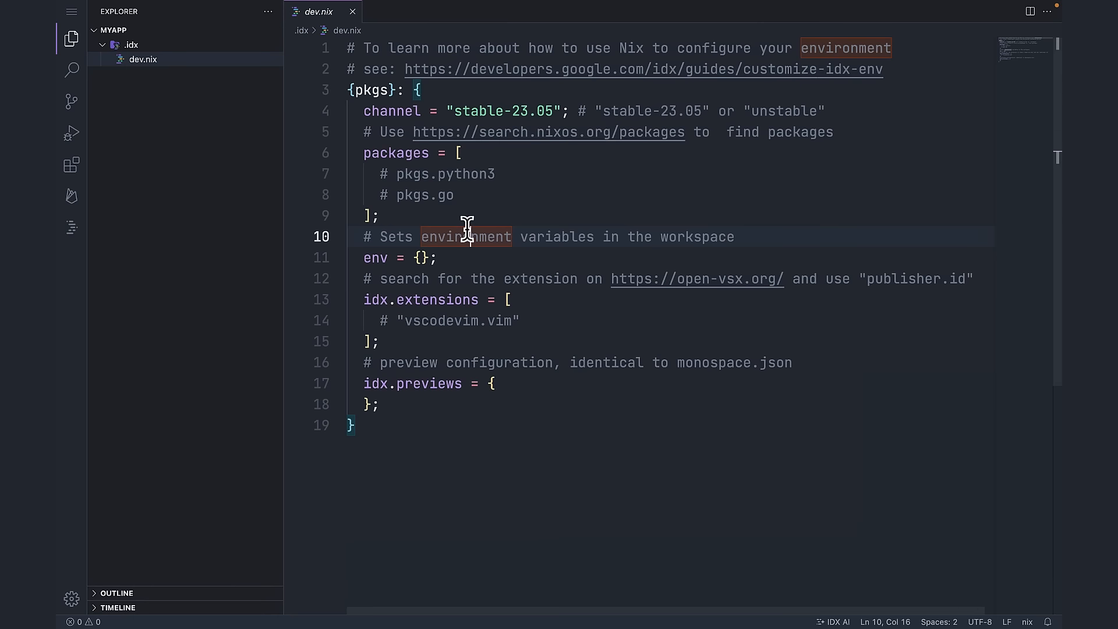
{"action": "left_click", "coordinate": [70, 36]}
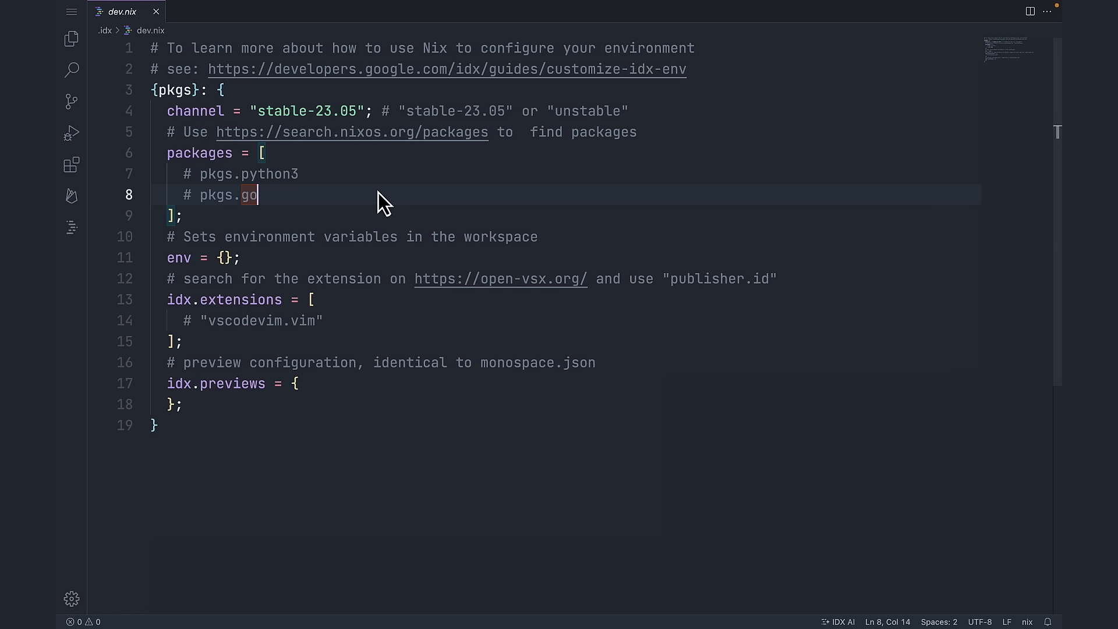
{"action": "type", "text": "pkgs.php"}
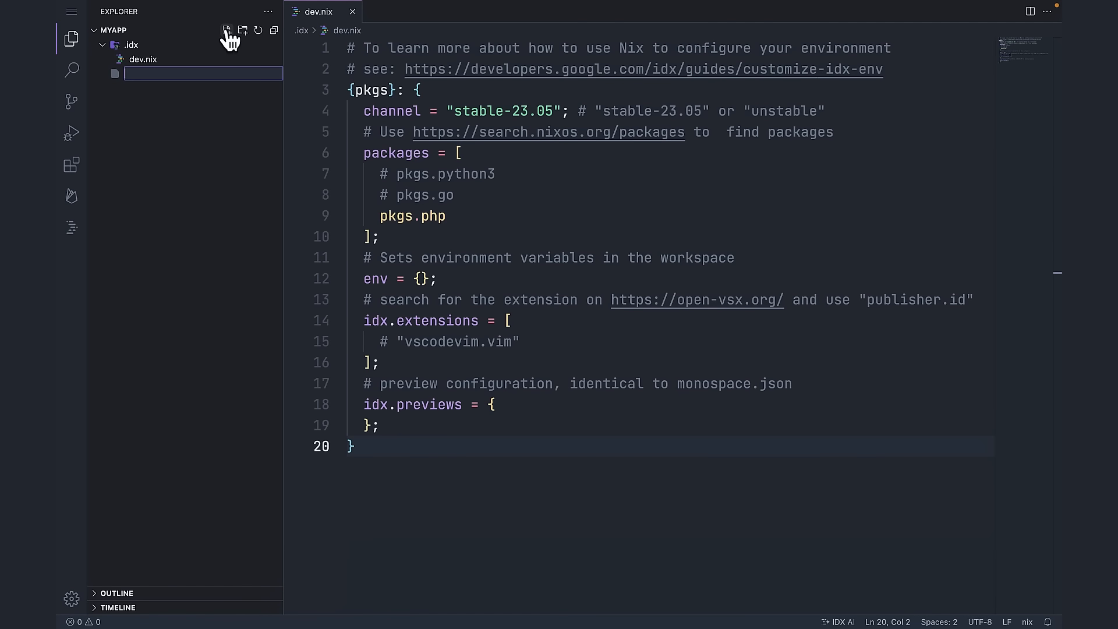
Name the new file index.php and copy IDX AI's PHP loop printing 0–9 into it
{"action": "type", "text": "index.php"}
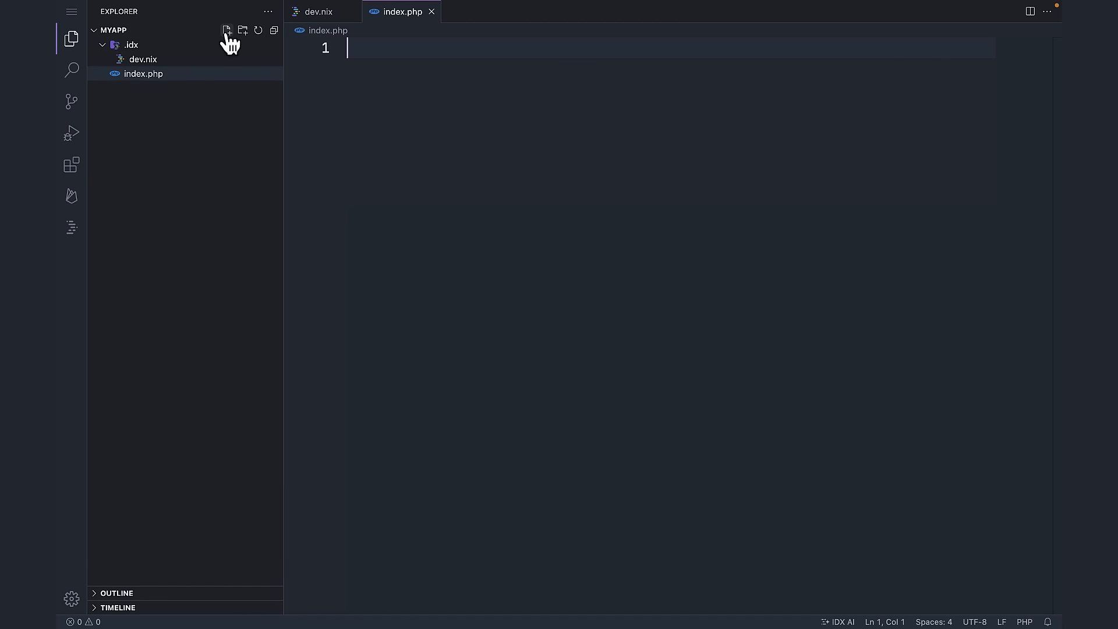
{"action": "mouse_move", "coordinate": [404, 85]}
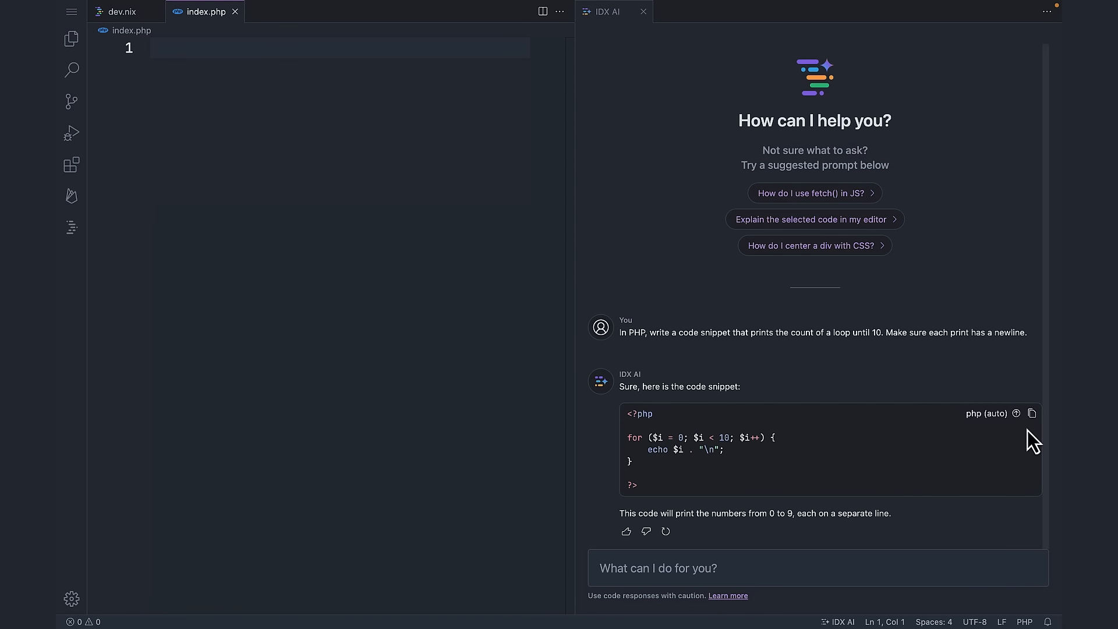
{"action": "left_click", "coordinate": [1032, 412]}
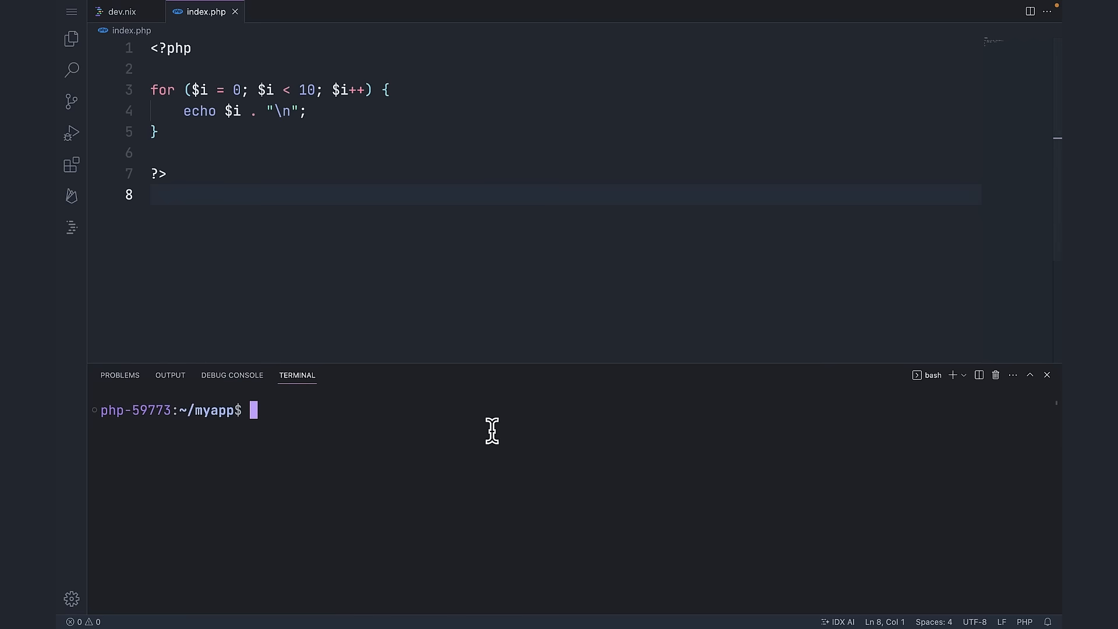
Run 'php index.php' in the terminal to print the numbers 0 through 9
{"action": "type", "text": "php index.php"}
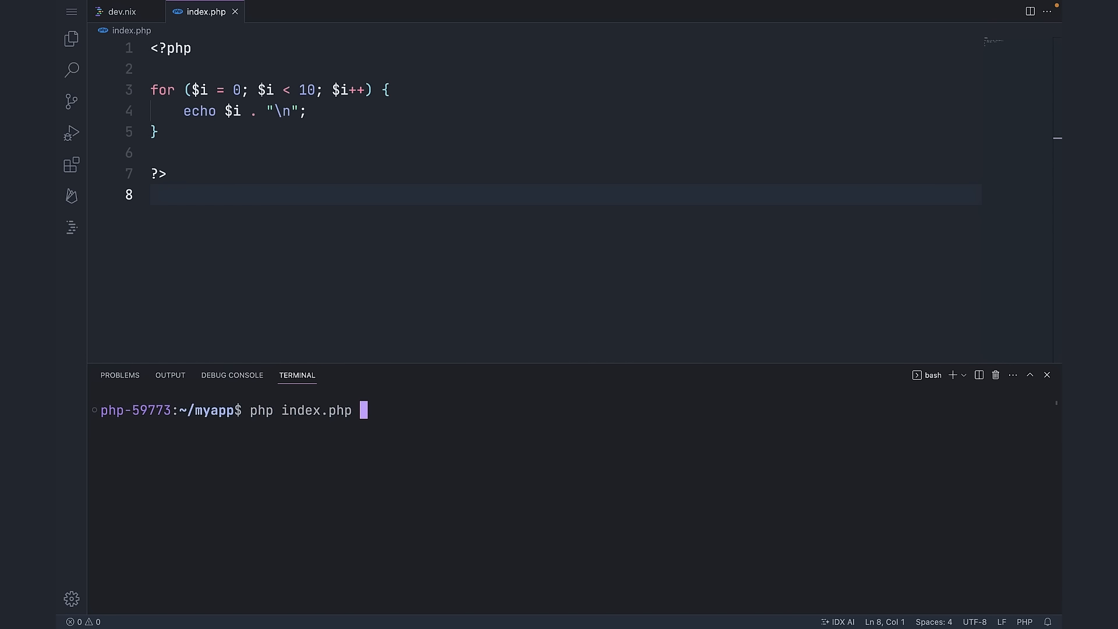
{"action": "key", "text": "Enter"}
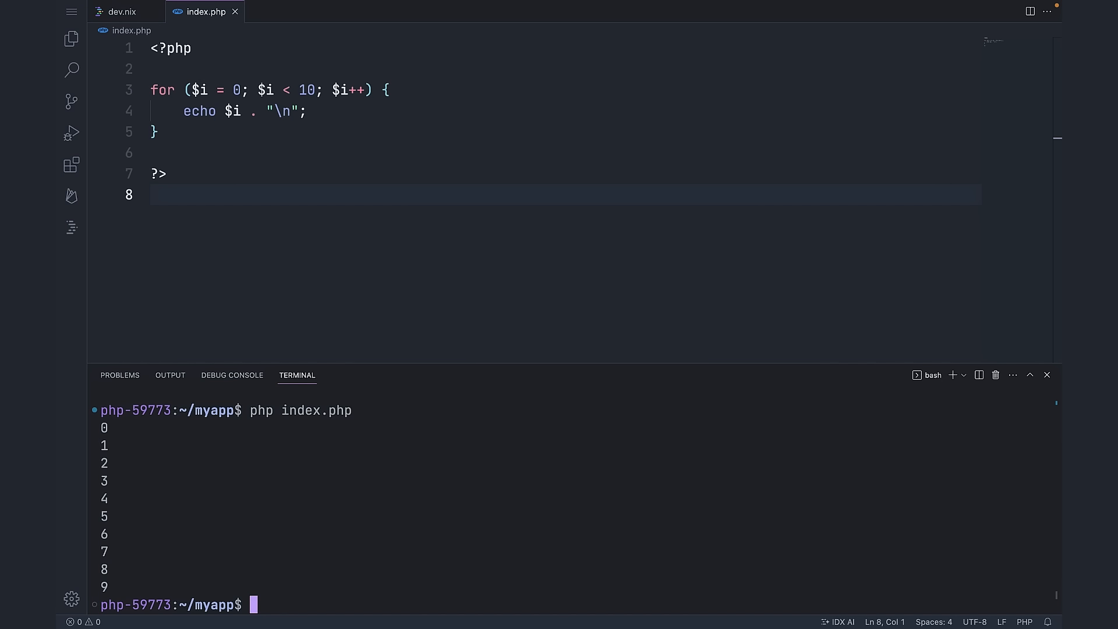